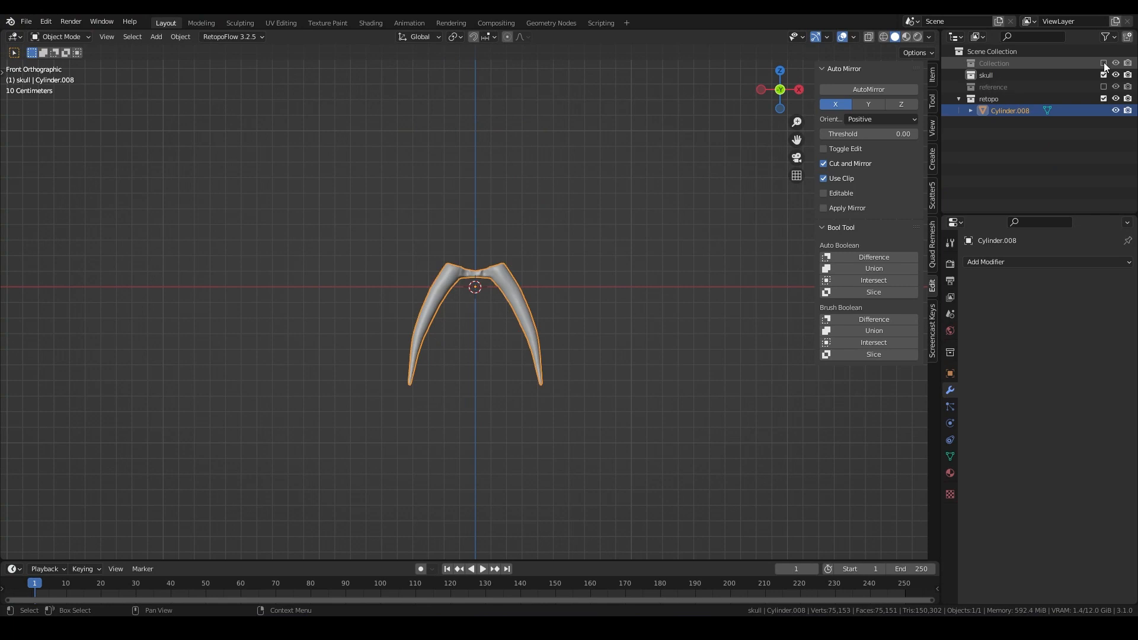
# Step: Toggle in and out of Edit Mode on the horn piece while revealing the main Collection
pyautogui.press('Tab')
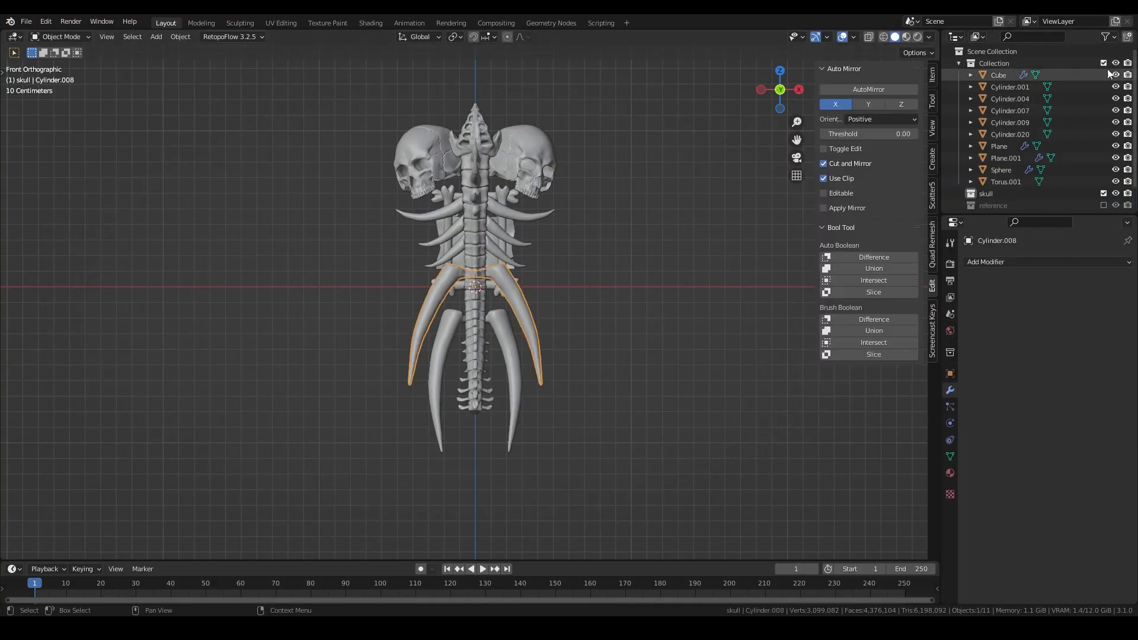
pyautogui.press('Tab')
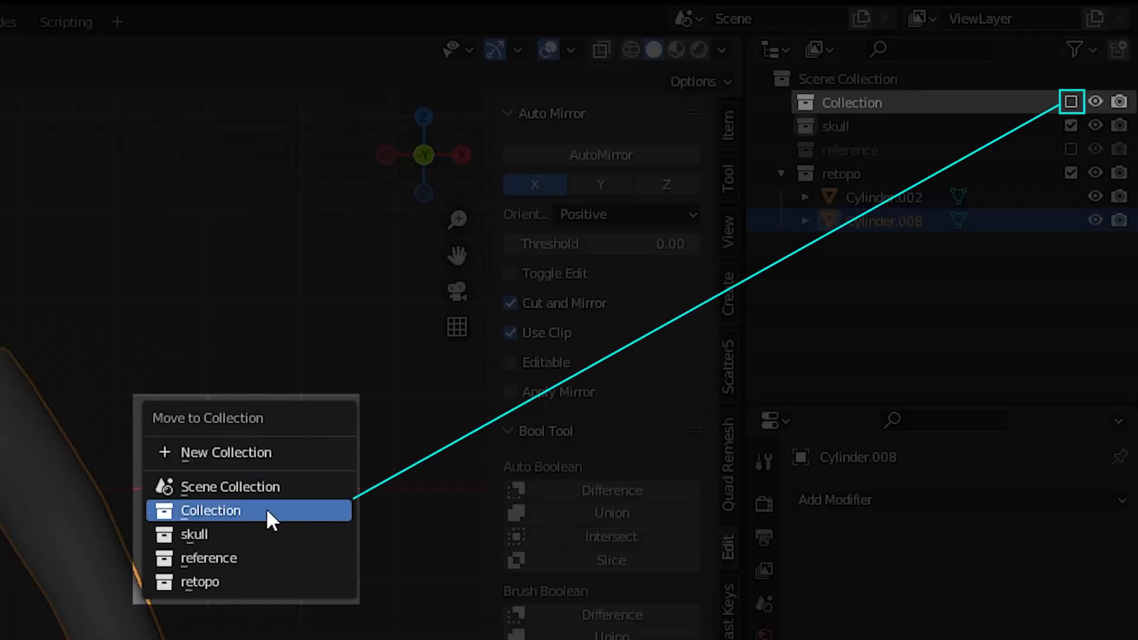
# Step: Move the horn into the main Collection and add a Decimate modifier at ratio 0.05
pyautogui.click(211, 510)
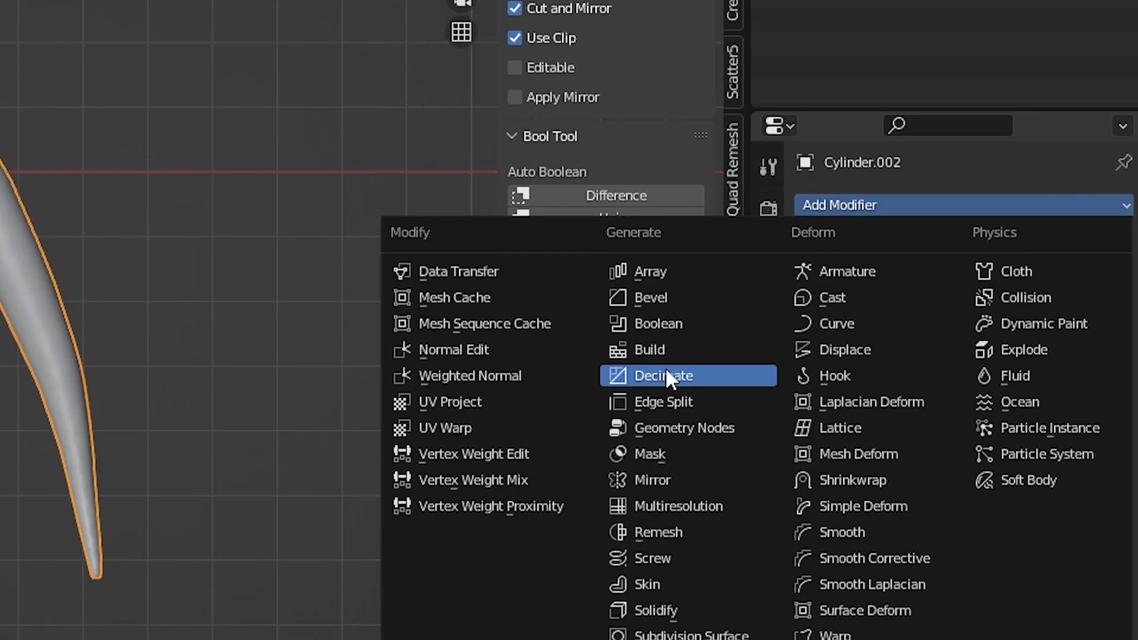
pyautogui.click(660, 375)
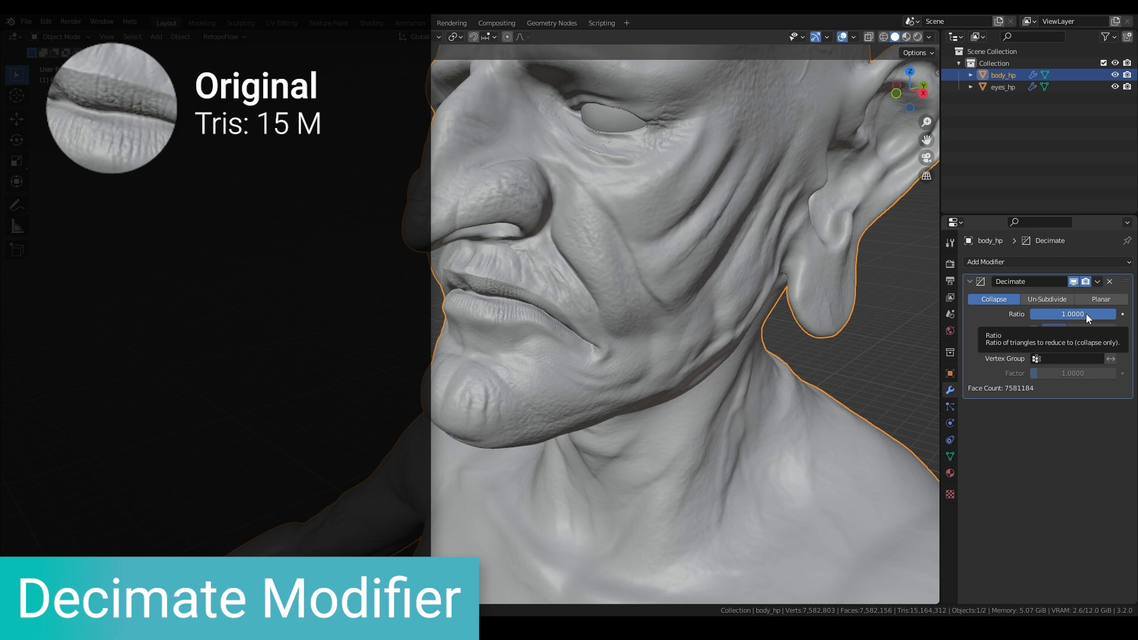
pyautogui.write('0.05')
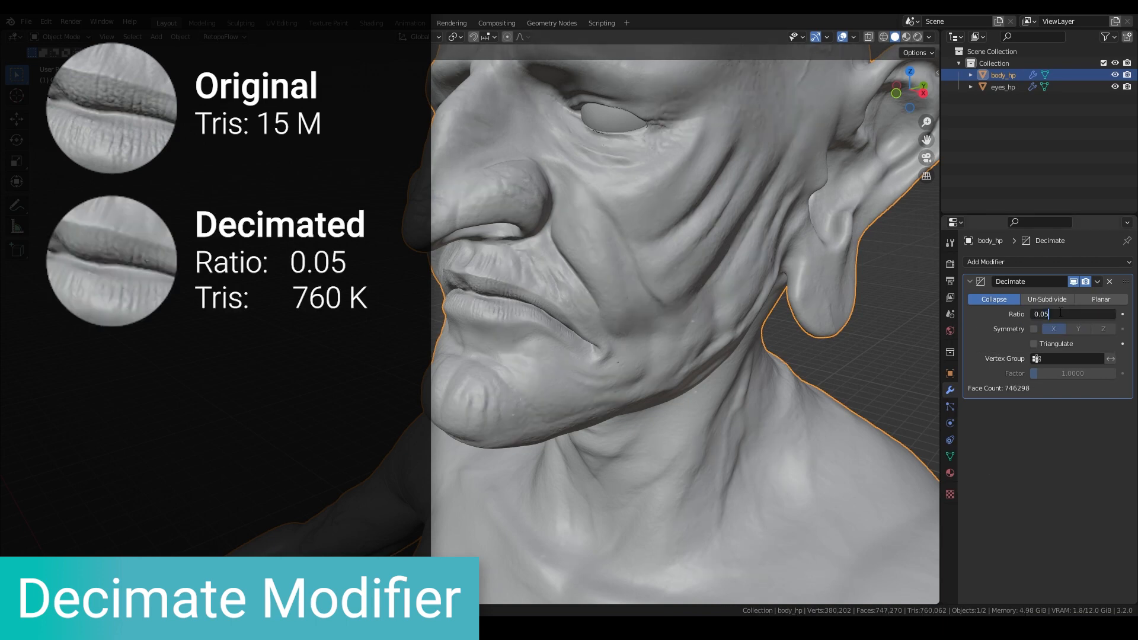
pyautogui.press('Tab')
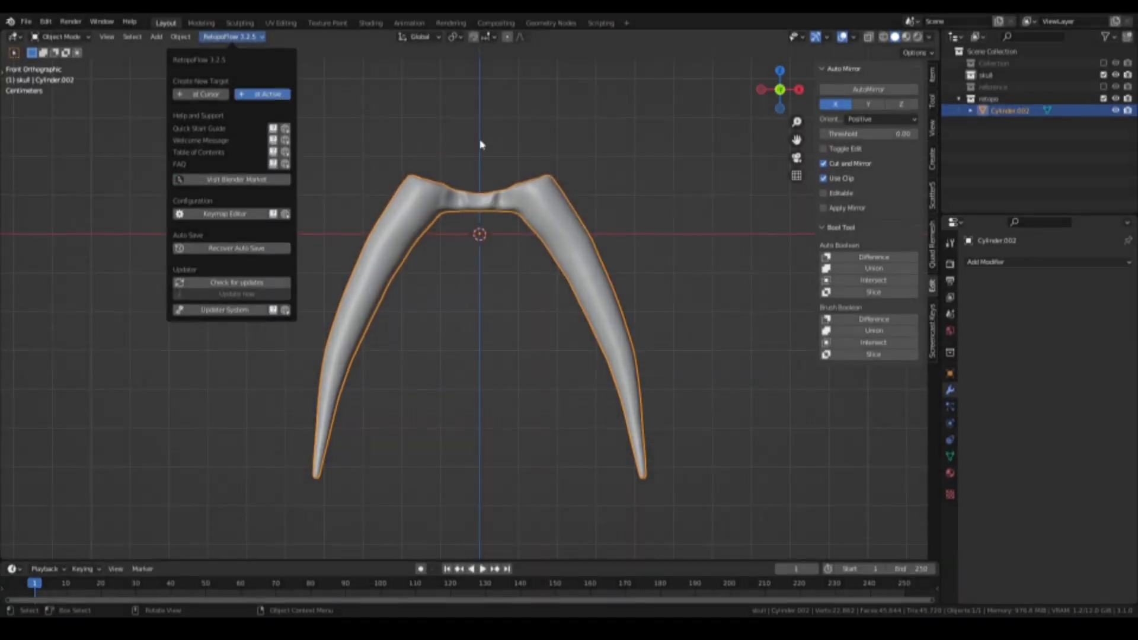
# Step: Create a RetopoFlow target on the horn with X symmetry and add edge loops across its middle
pyautogui.click(260, 95)
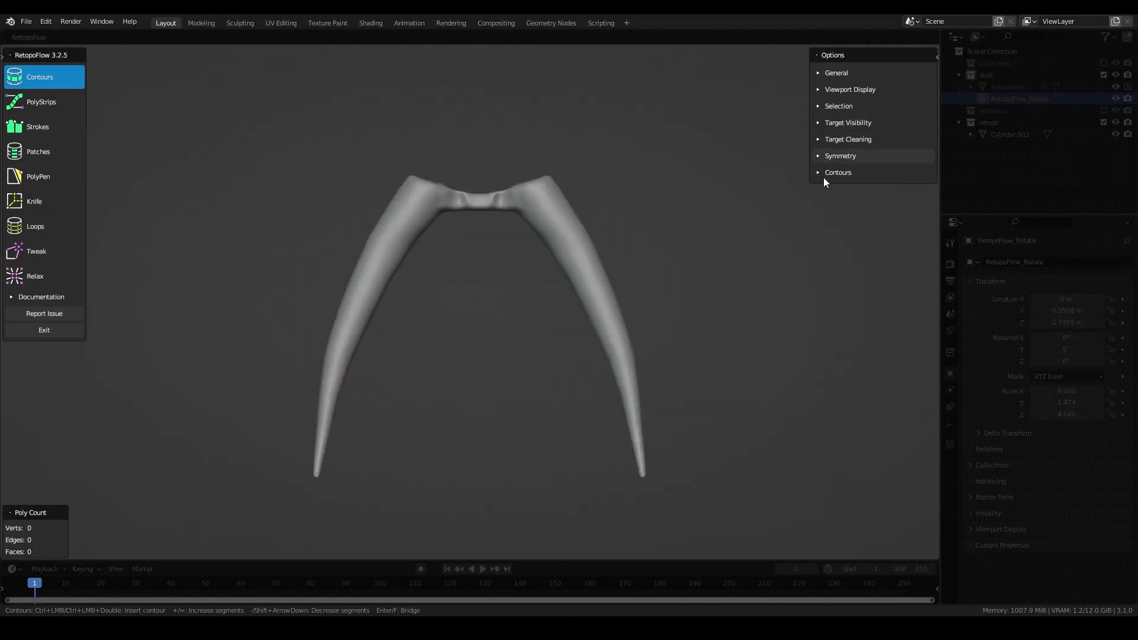
pyautogui.click(839, 155)
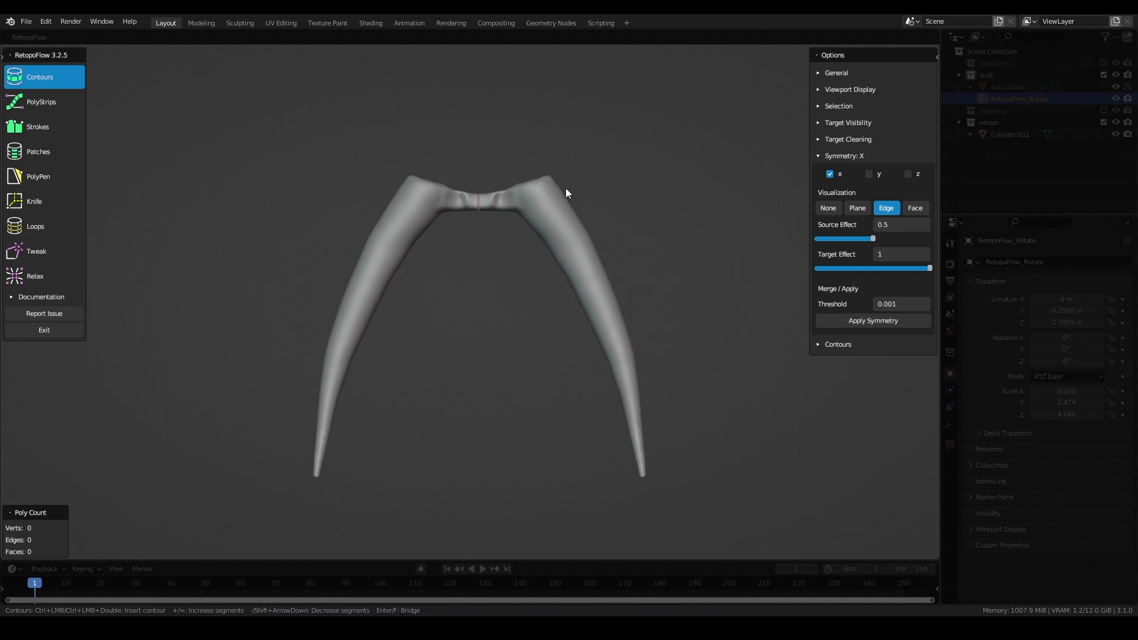
pyautogui.click(38, 176)
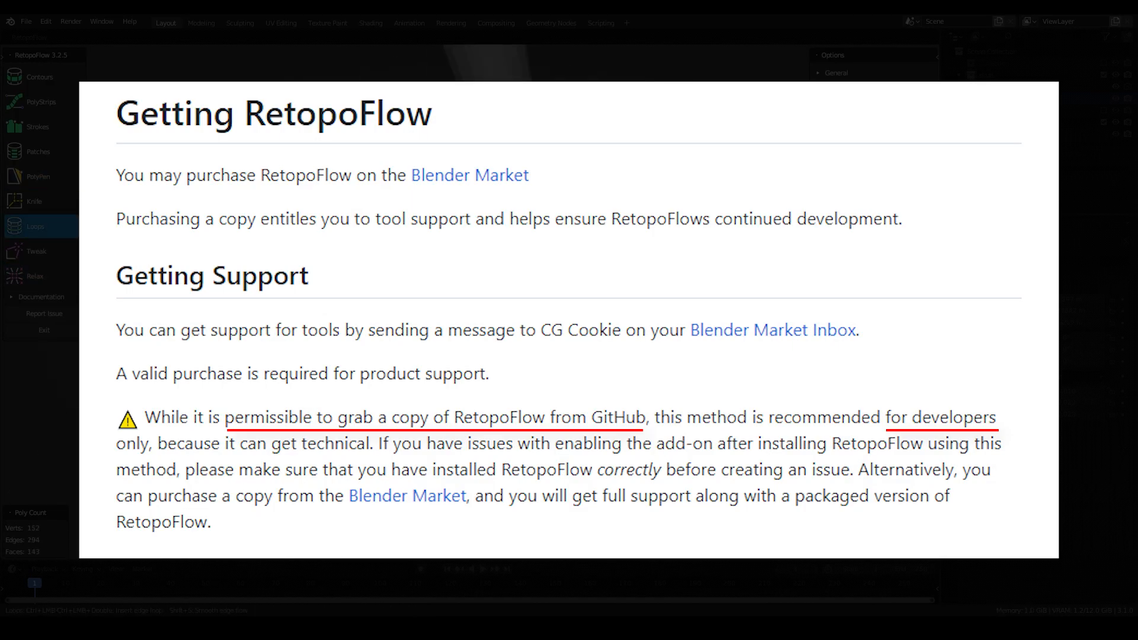
pyautogui.click(38, 175)
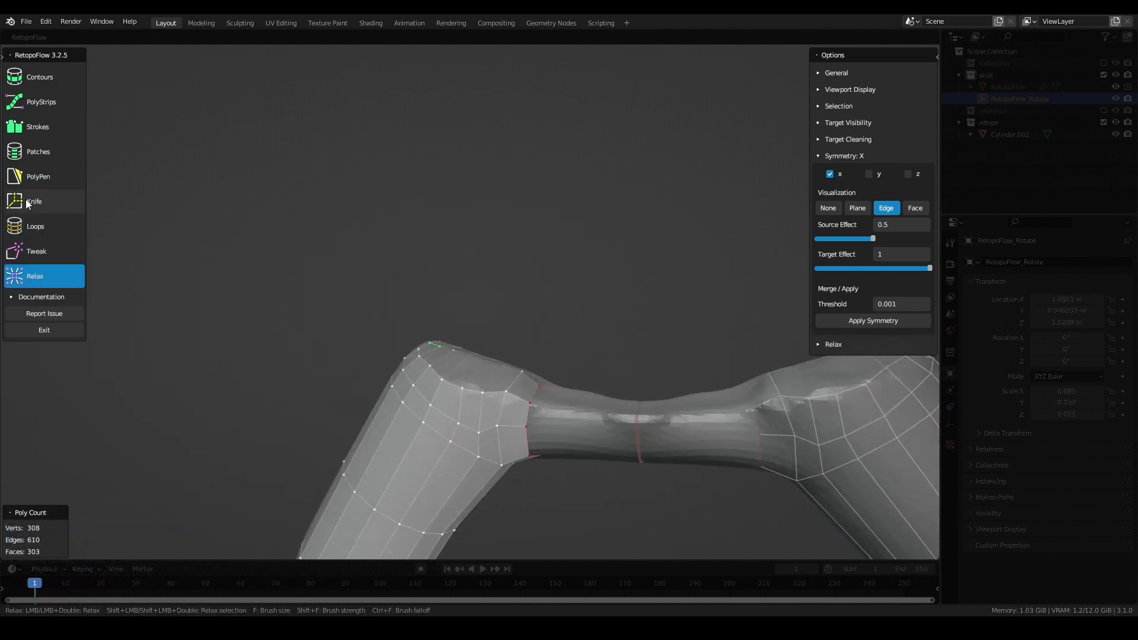
pyautogui.click(34, 225)
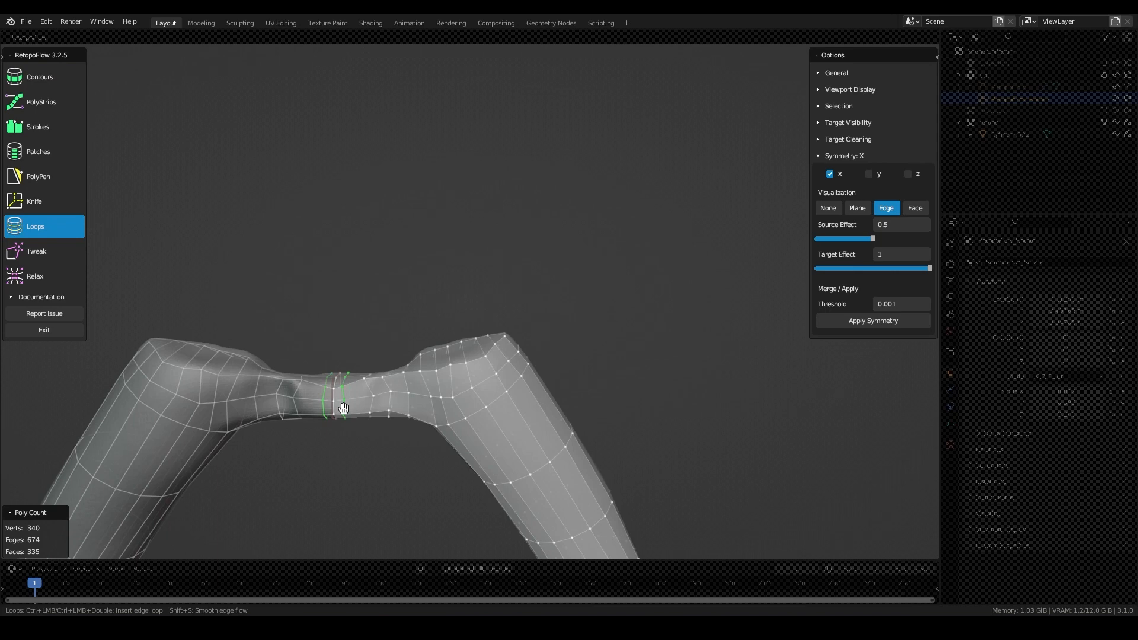
pyautogui.click(40, 77)
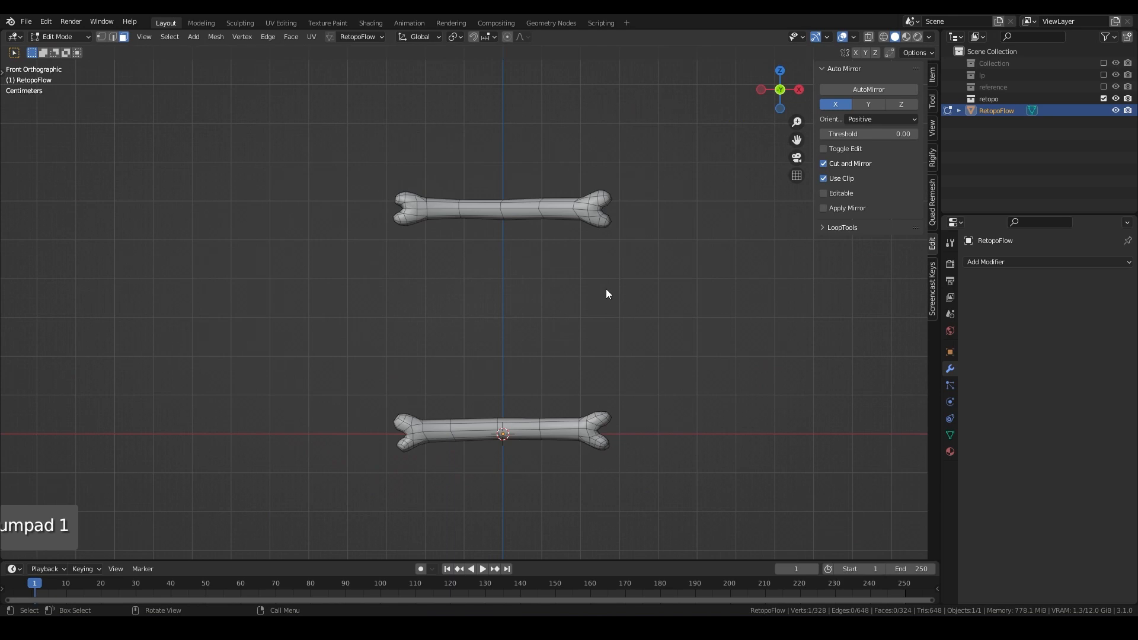
# Step: View the retopo bone from the front, then inspect spine_lp and skull_lp.001 in Edit Mode
pyautogui.press('KP_1')
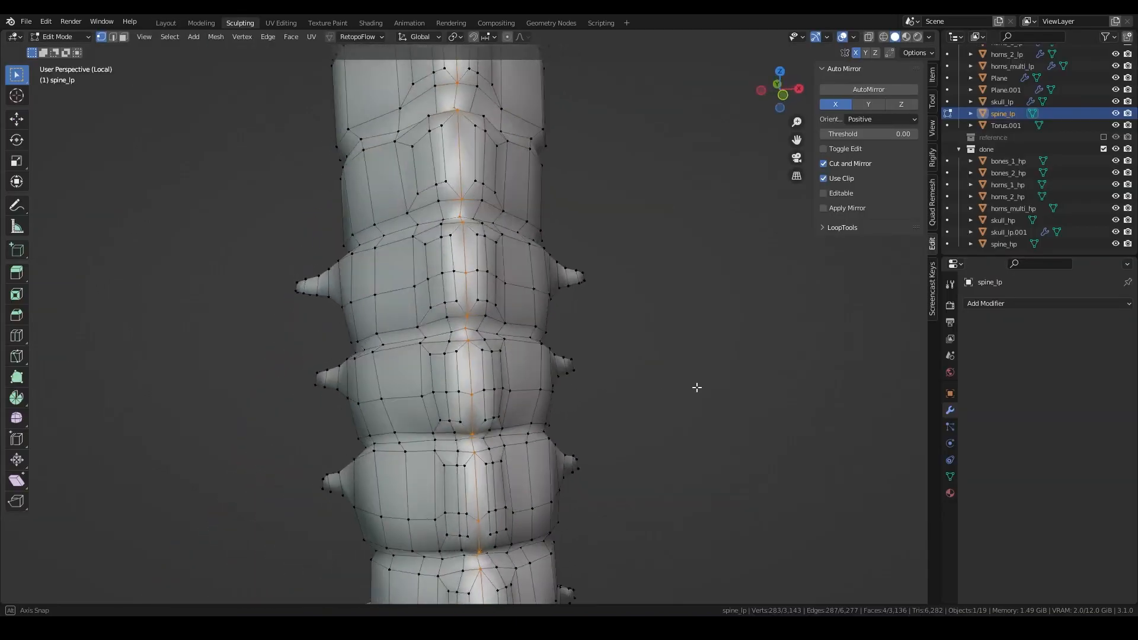
pyautogui.press('Tab')
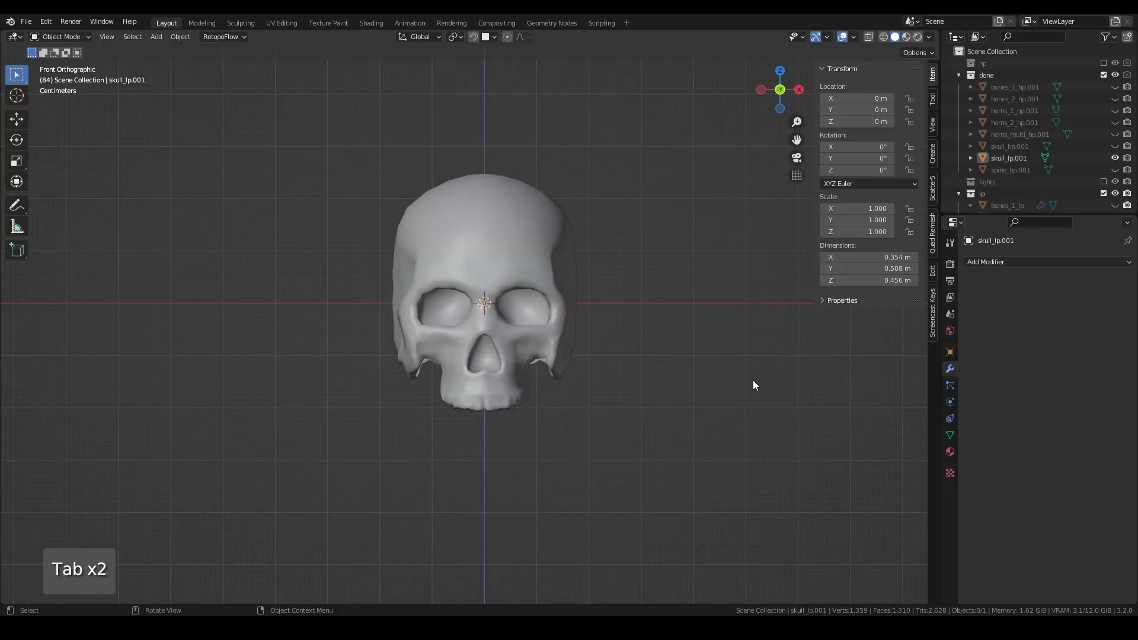
pyautogui.press('Tab')
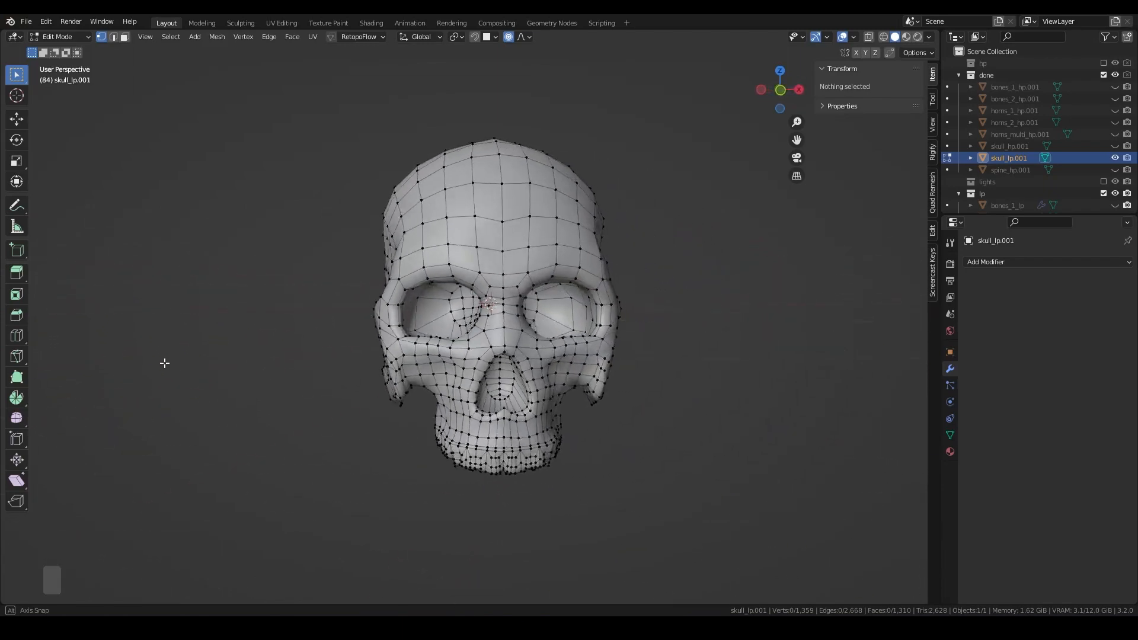
pyautogui.press('Tab')
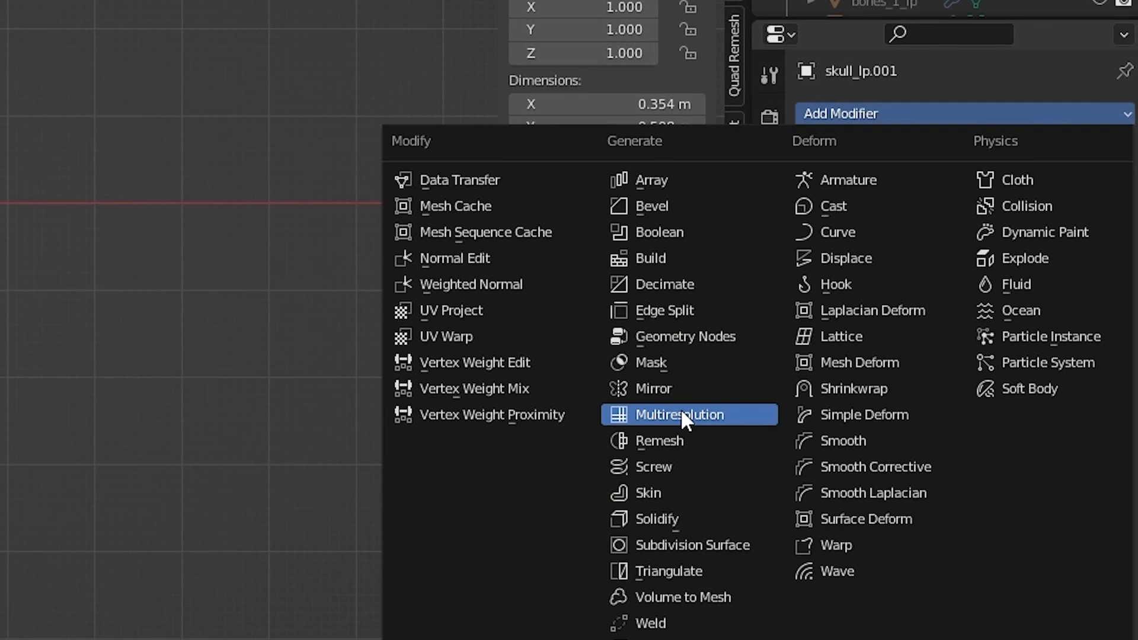
# Step: Add Multiresolution and Shrinkwrap modifiers to the skull, wrapping by Project onto skull_hp.001
pyautogui.click(676, 413)
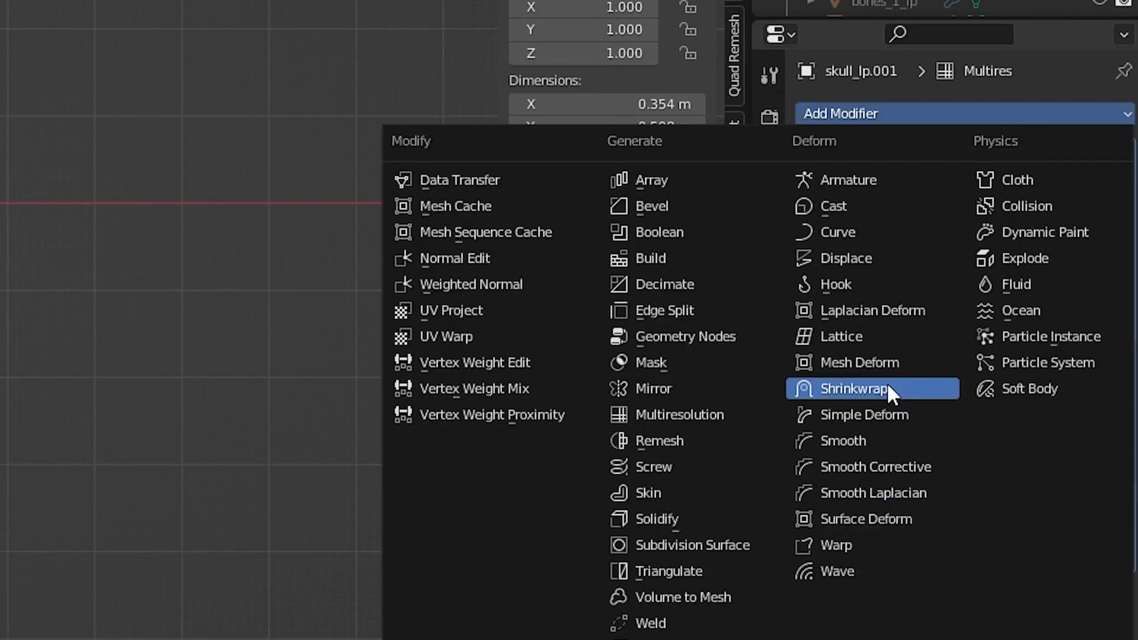
pyautogui.click(854, 388)
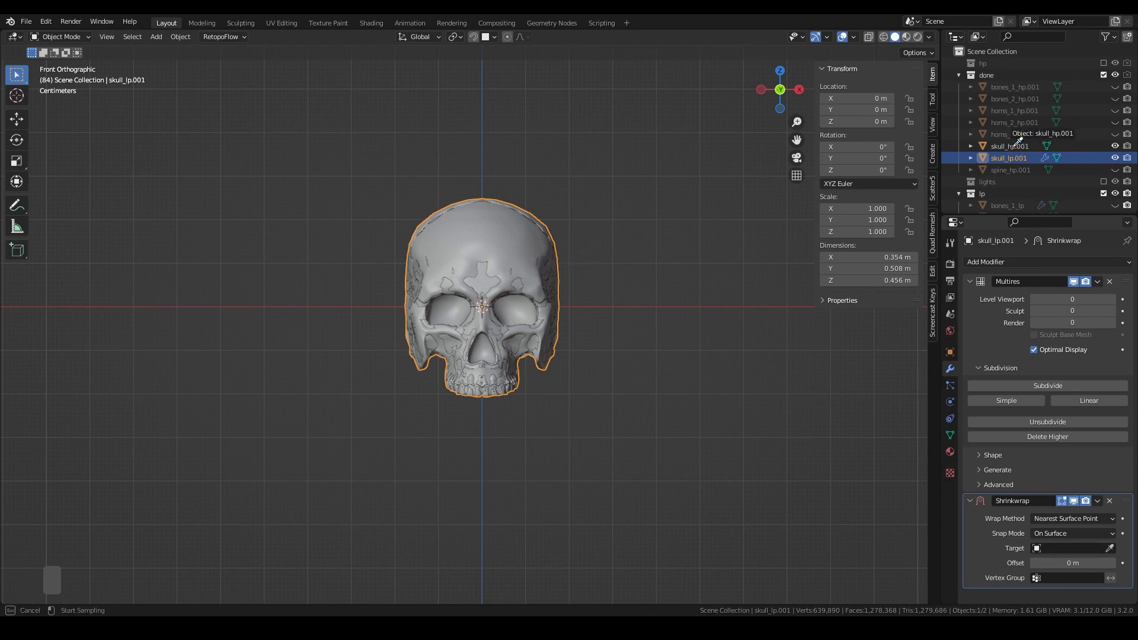
pyautogui.click(1074, 518)
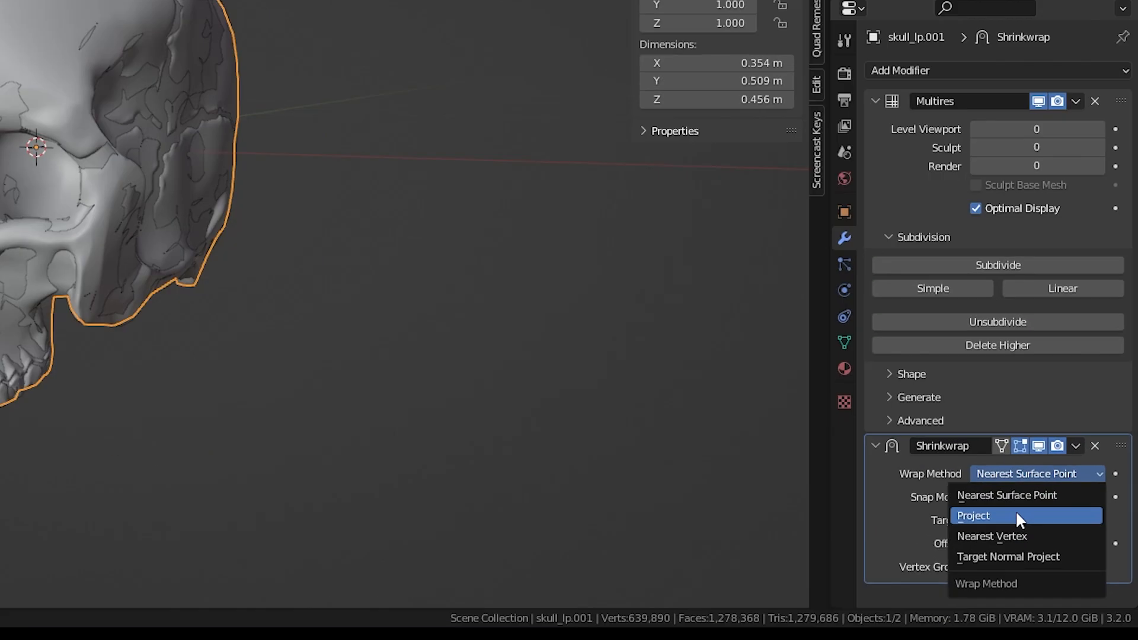
pyautogui.click(972, 516)
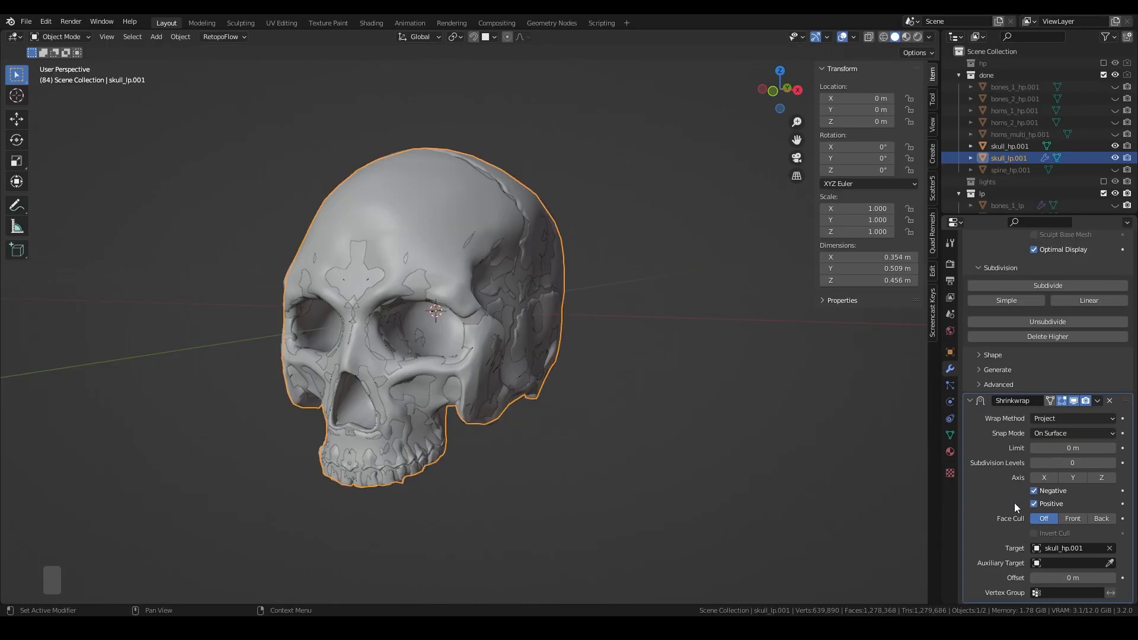
# Step: Subdivide the skull's multiresolution up to level 5 to recapture sculpted detail
pyautogui.click(1046, 357)
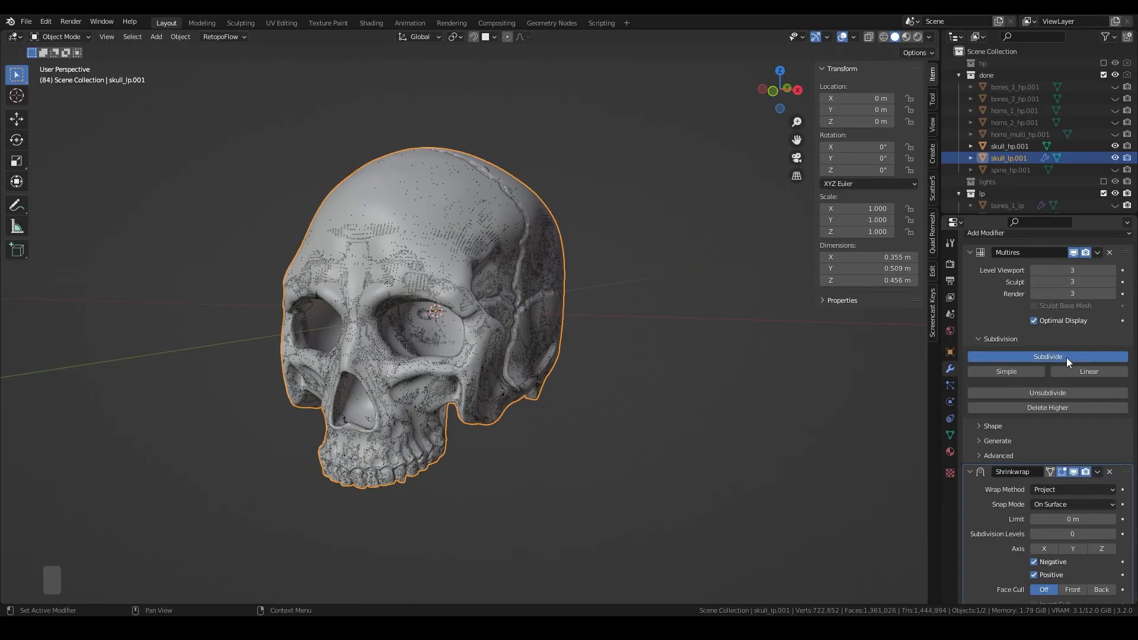
pyautogui.click(1046, 357)
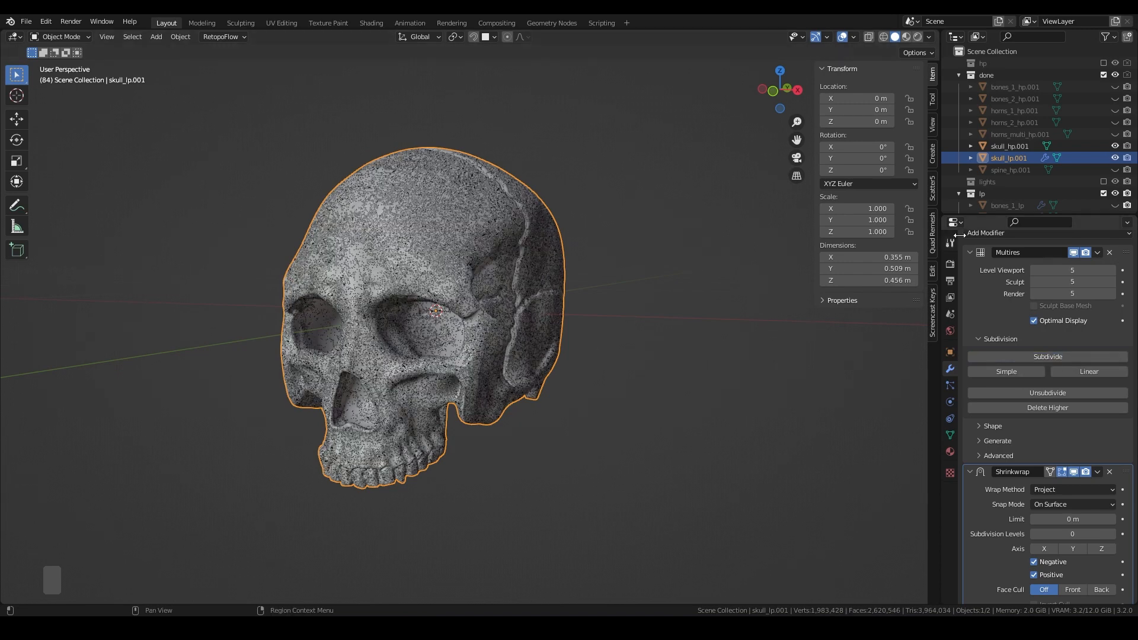
pyautogui.click(1097, 471)
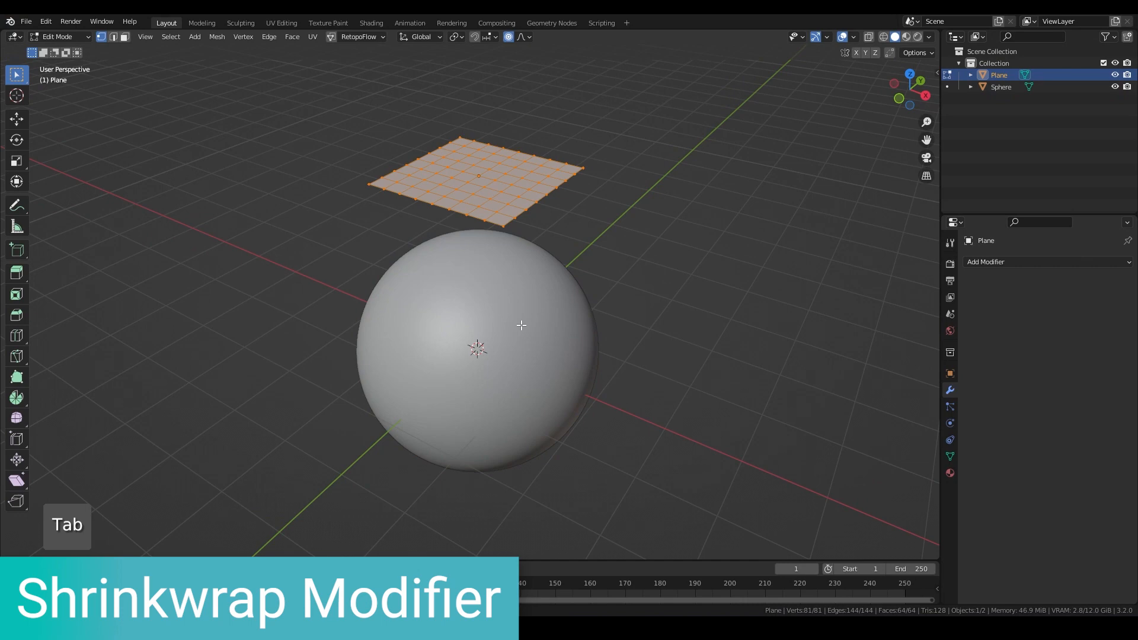
# Step: Lower the skull's Multires viewport level to 1, then step it back up with the arrows
pyautogui.press('Tab')
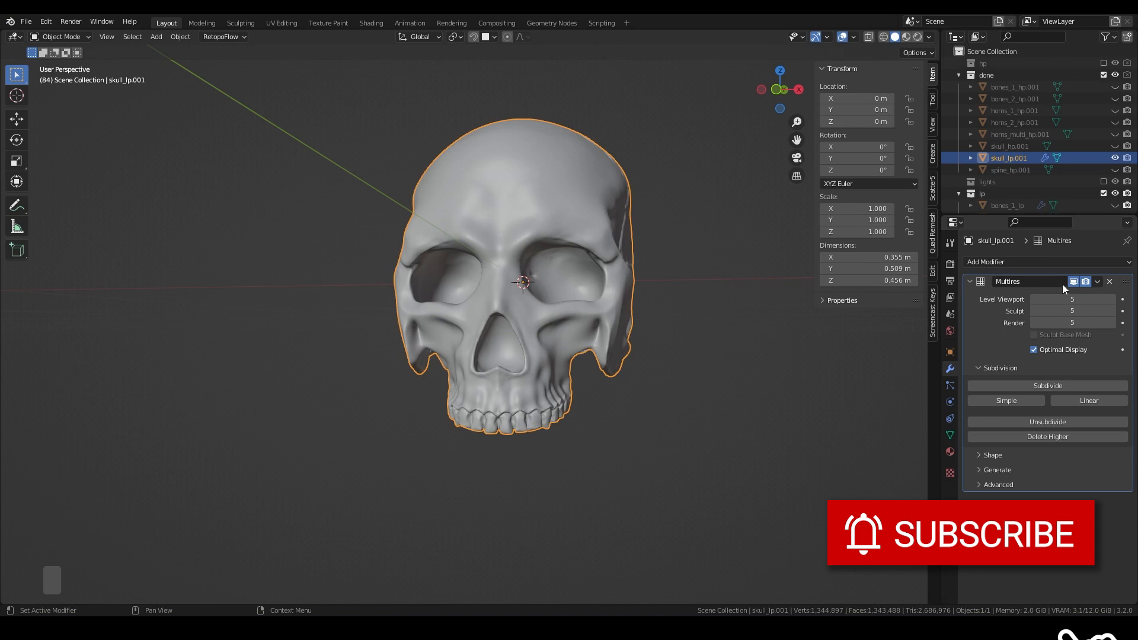
pyautogui.click(1054, 299)
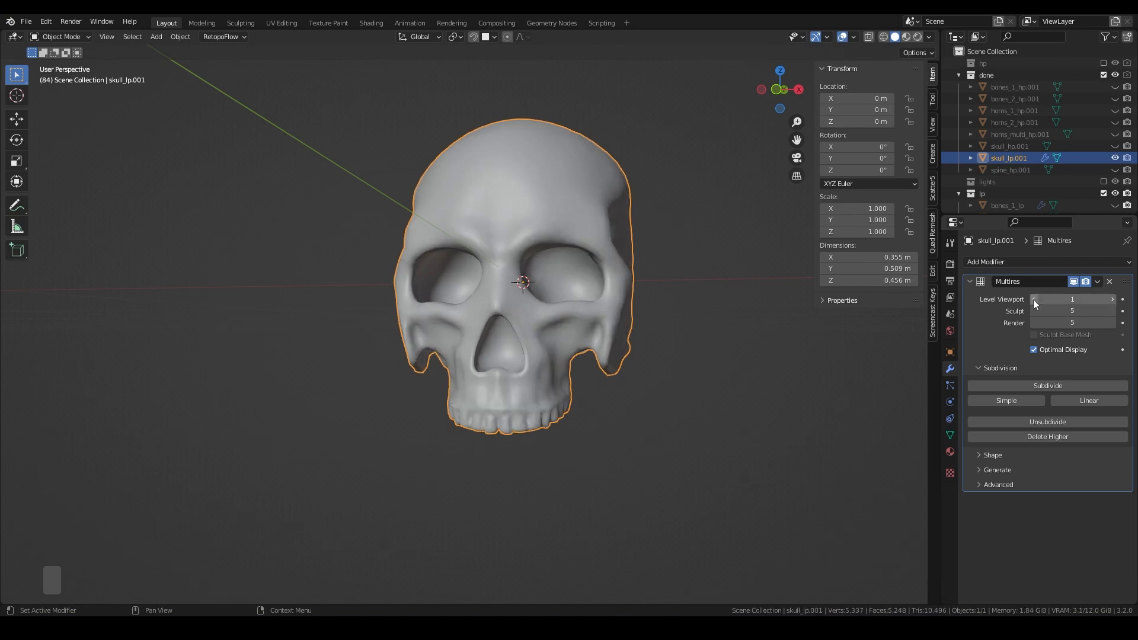
pyautogui.click(1072, 299)
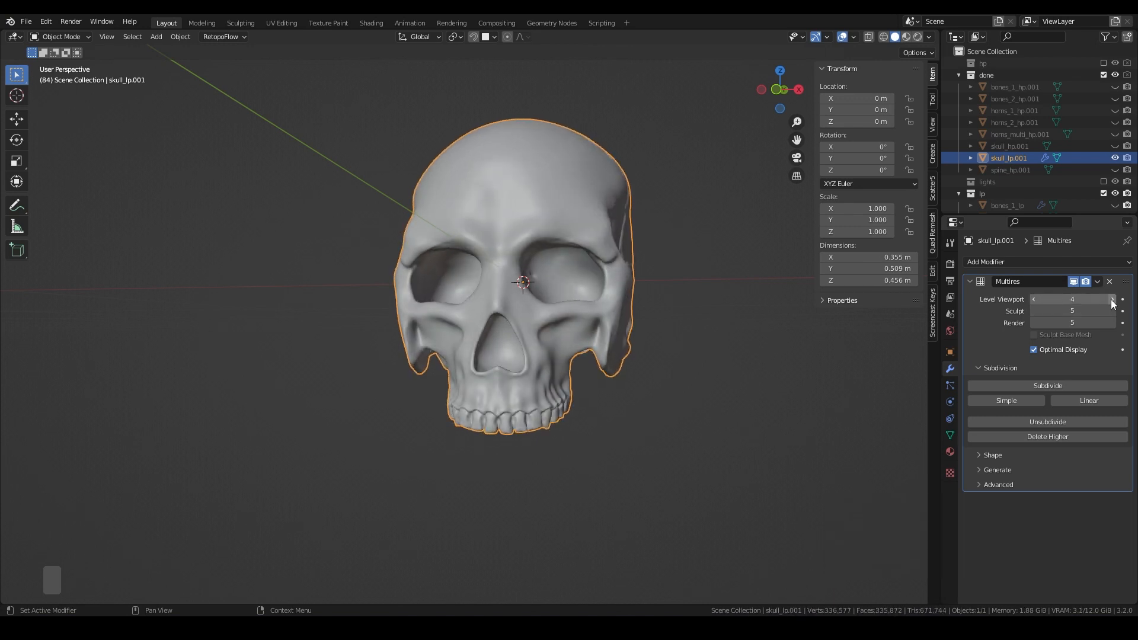
pyautogui.click(239, 22)
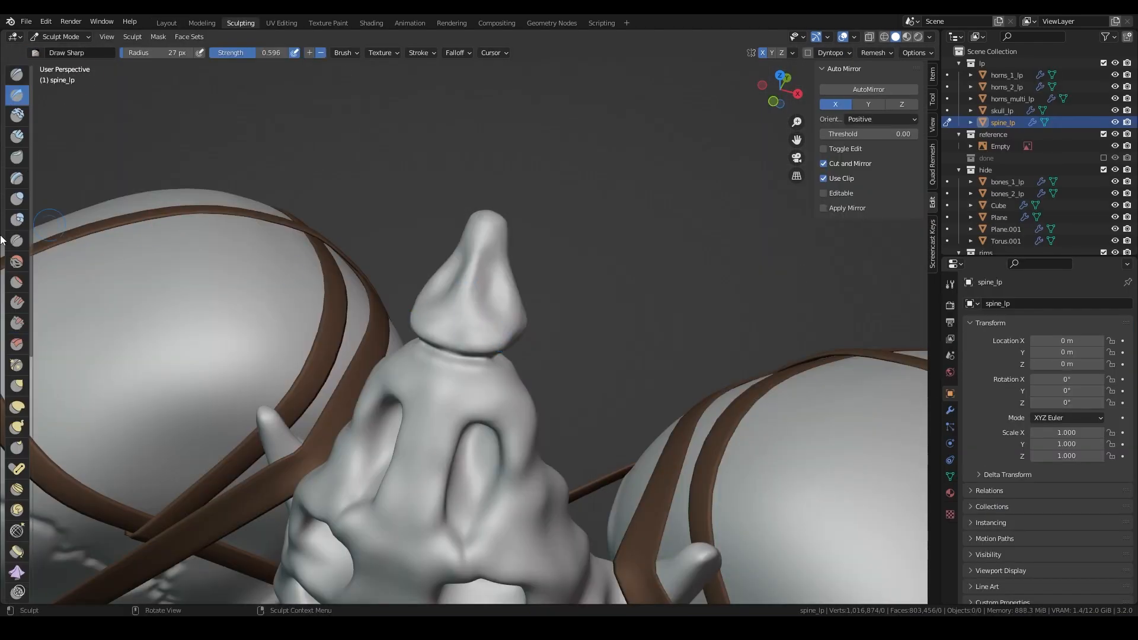
# Step: Carve a thin groove into the left horn with the Draw Sharp brush
pyautogui.click(16, 323)
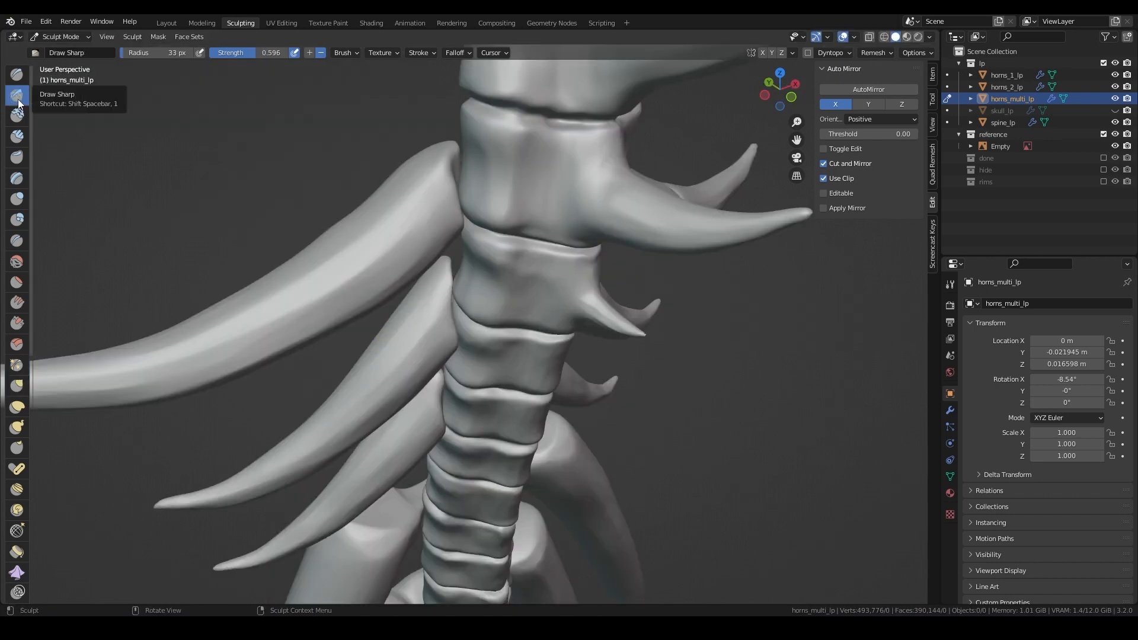
pyautogui.moveTo(331, 301); pyautogui.dragTo(410, 252)
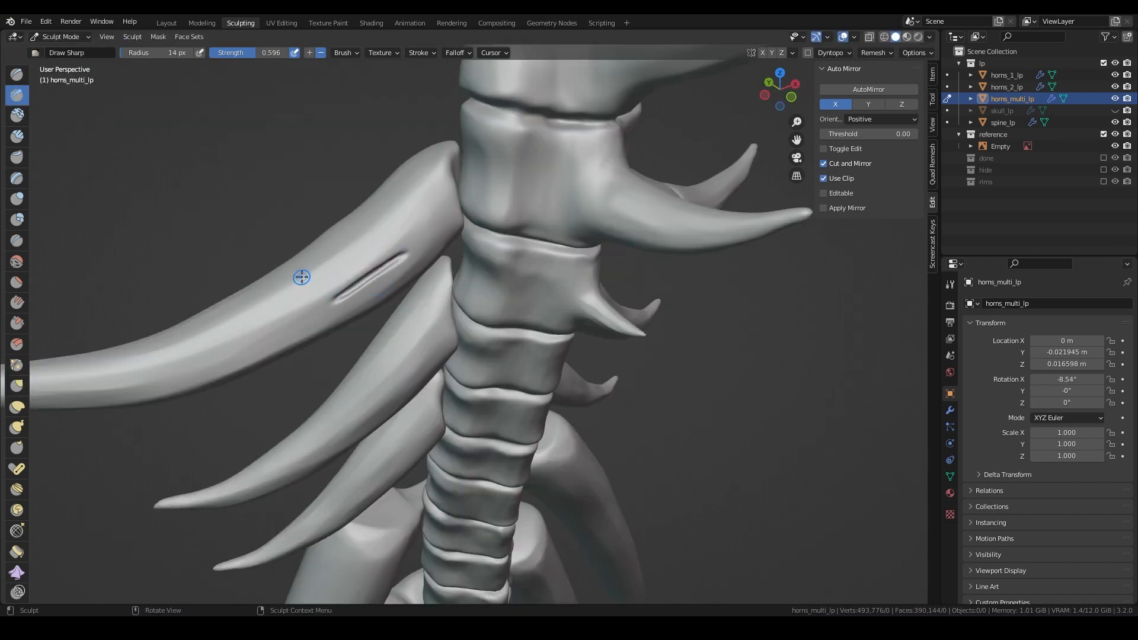
pyautogui.click(16, 363)
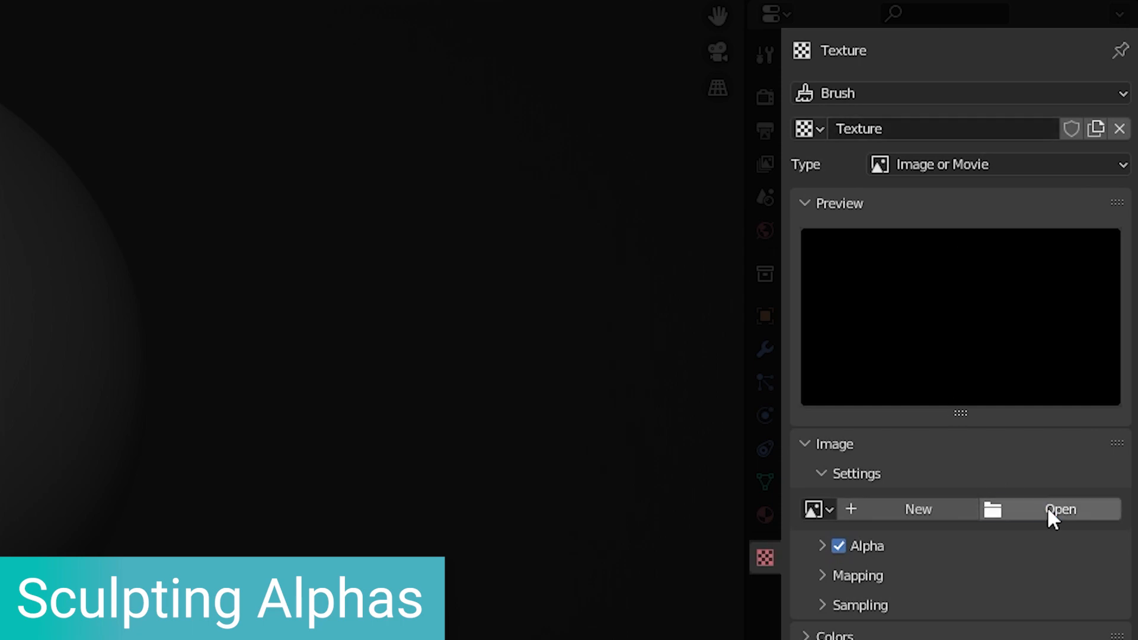
# Step: Load Scar09.tif as the brush texture and set its mapping to View Plane
pyautogui.click(1058, 508)
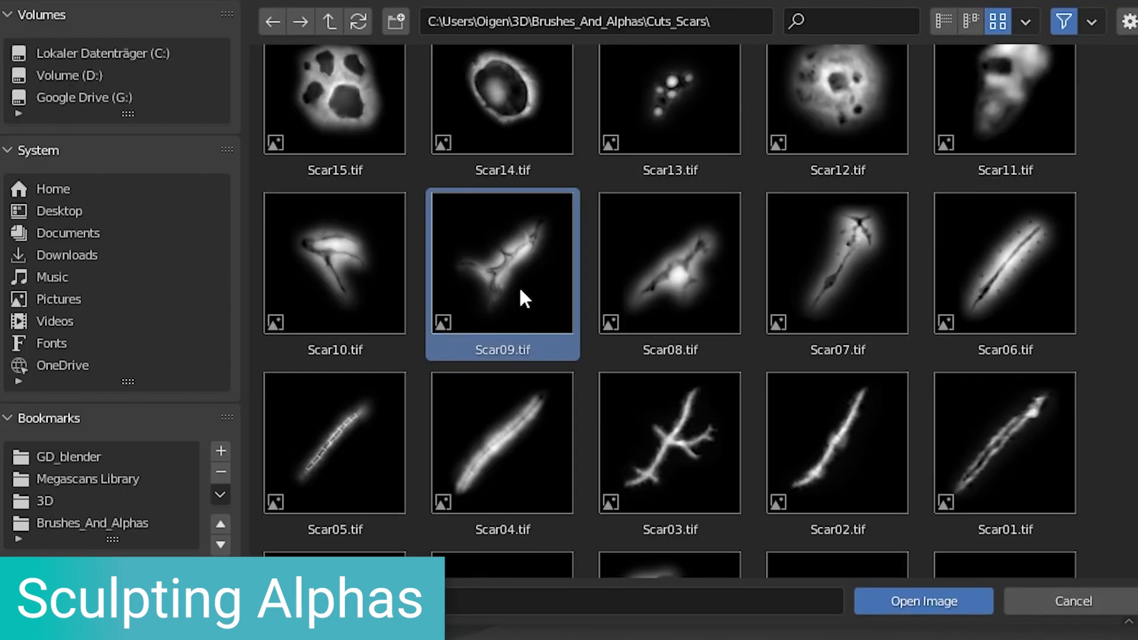
pyautogui.click(923, 601)
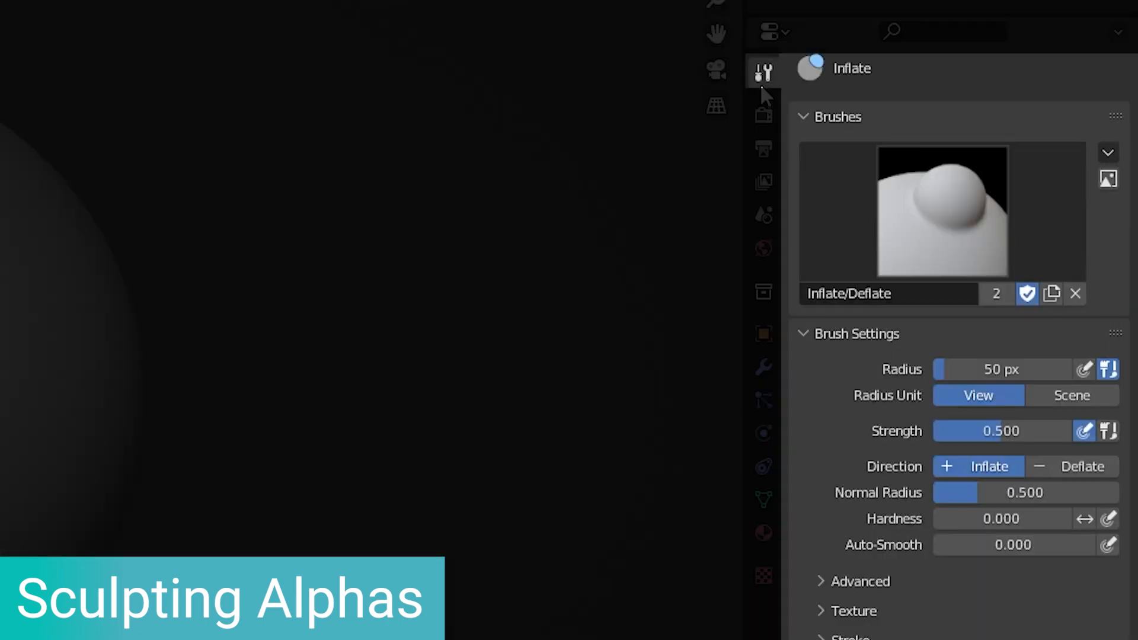
pyautogui.click(1024, 376)
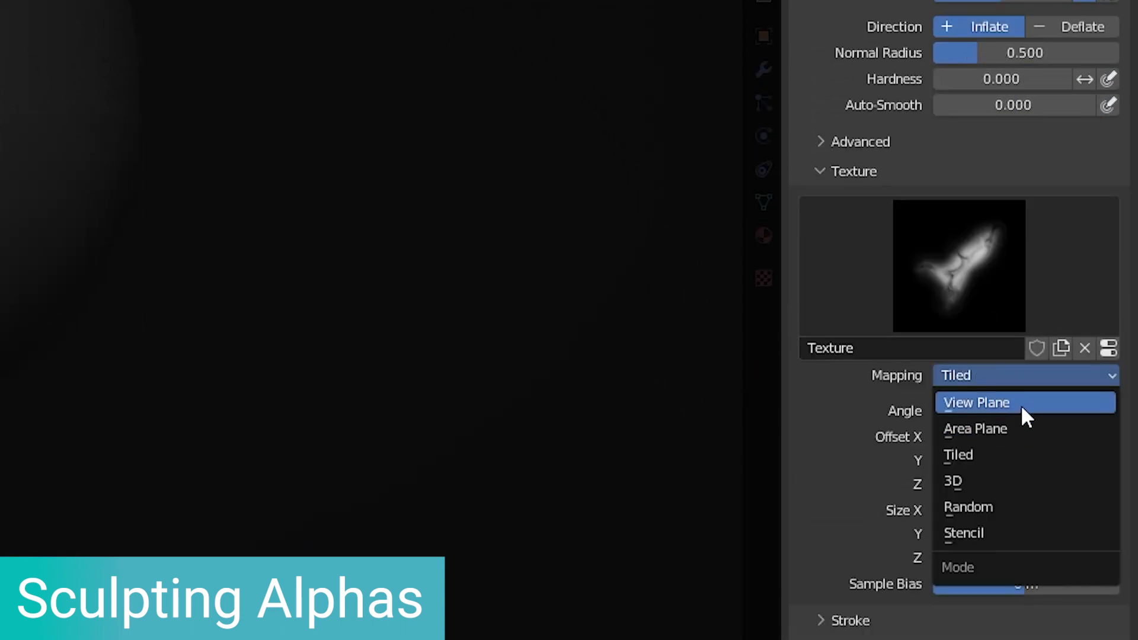
pyautogui.click(975, 402)
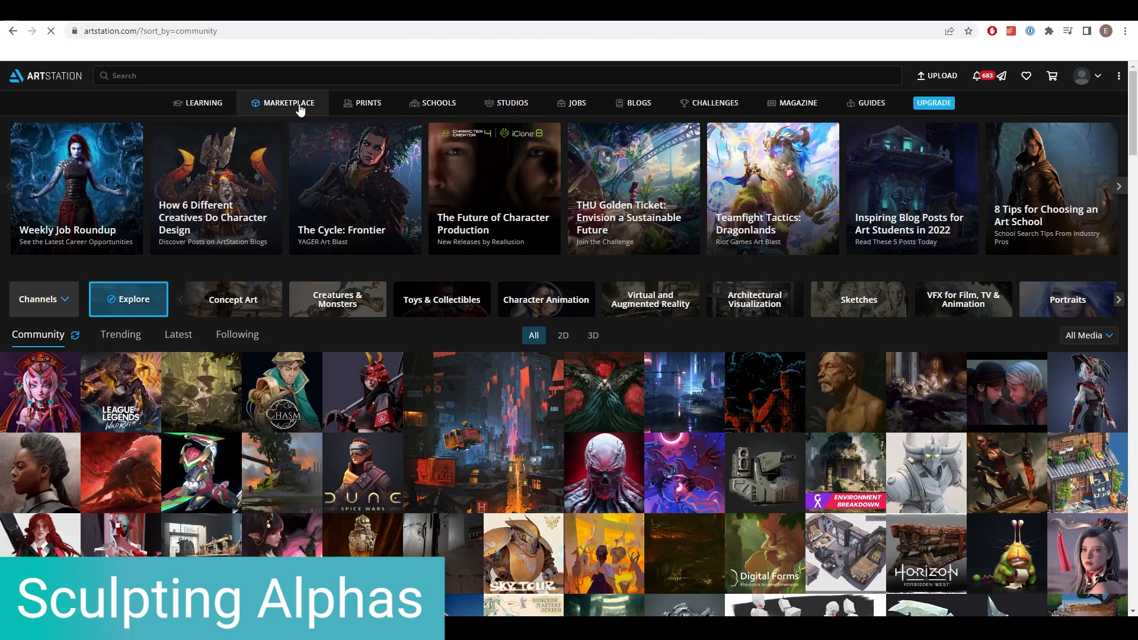
# Step: Search the ArtStation marketplace for 'concrete' and view the Cracks And Damages alpha pack
pyautogui.click(283, 101)
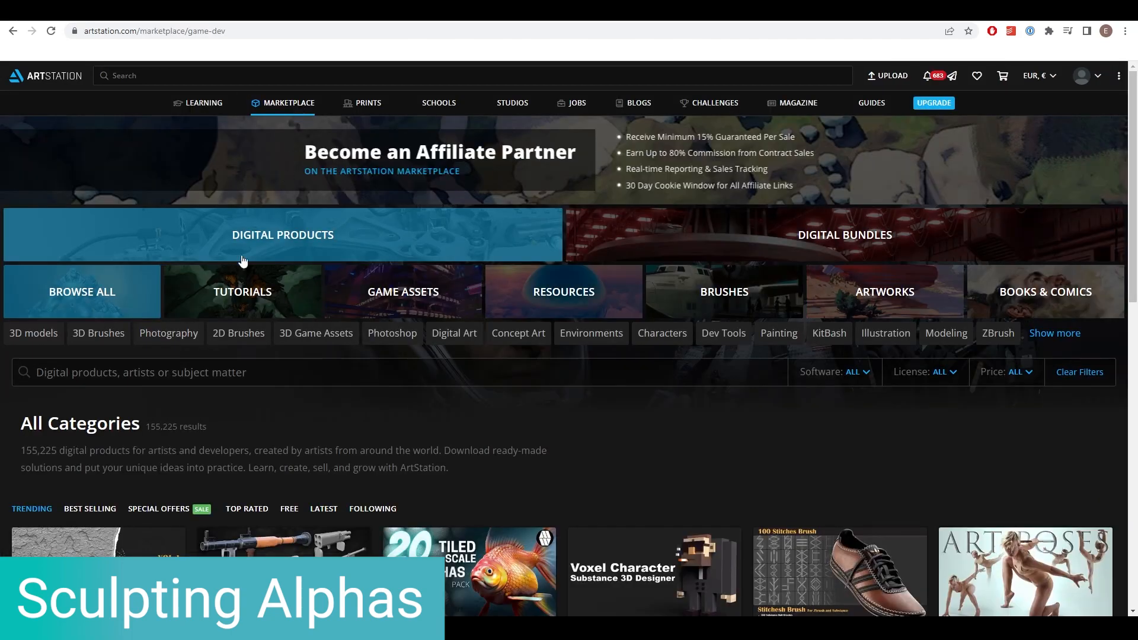
pyautogui.write('concrete')
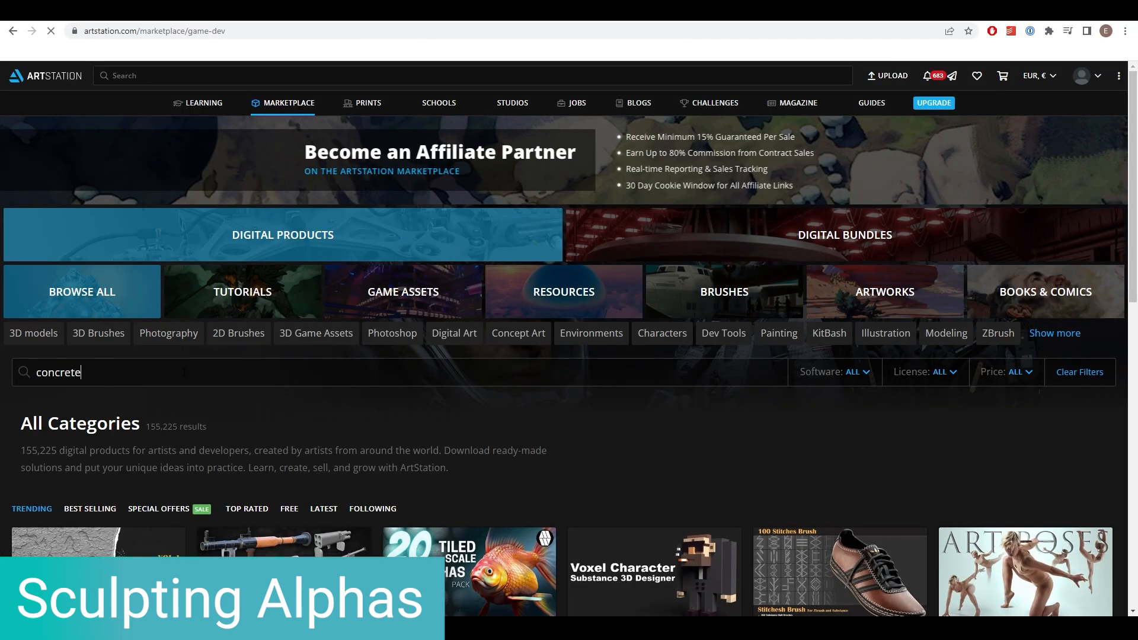
pyautogui.scroll(-3)
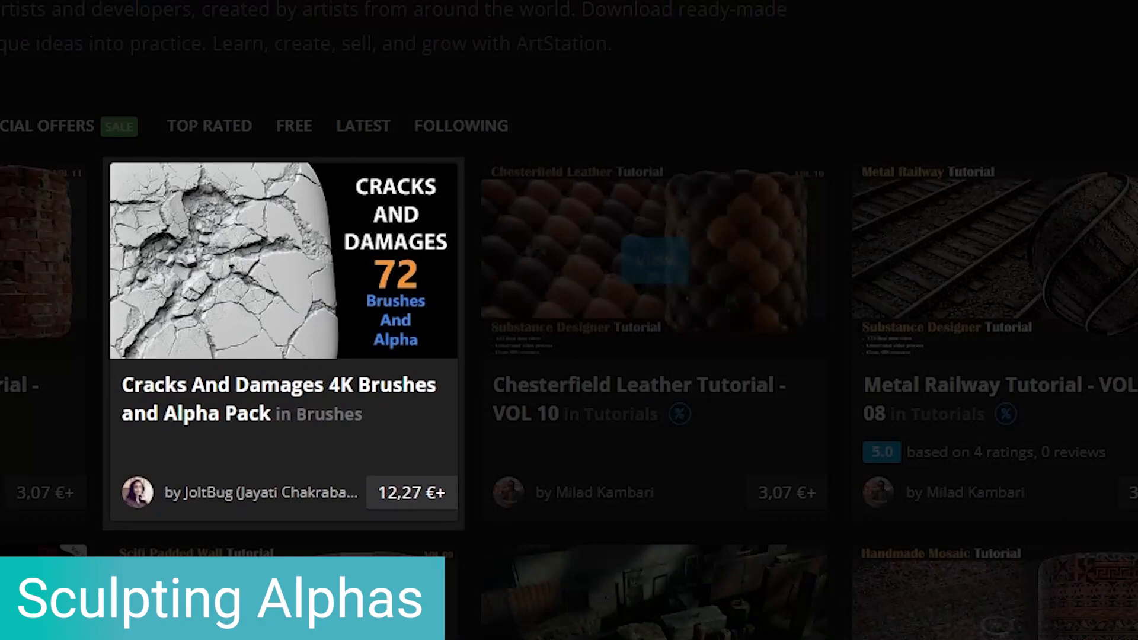
pyautogui.click(283, 261)
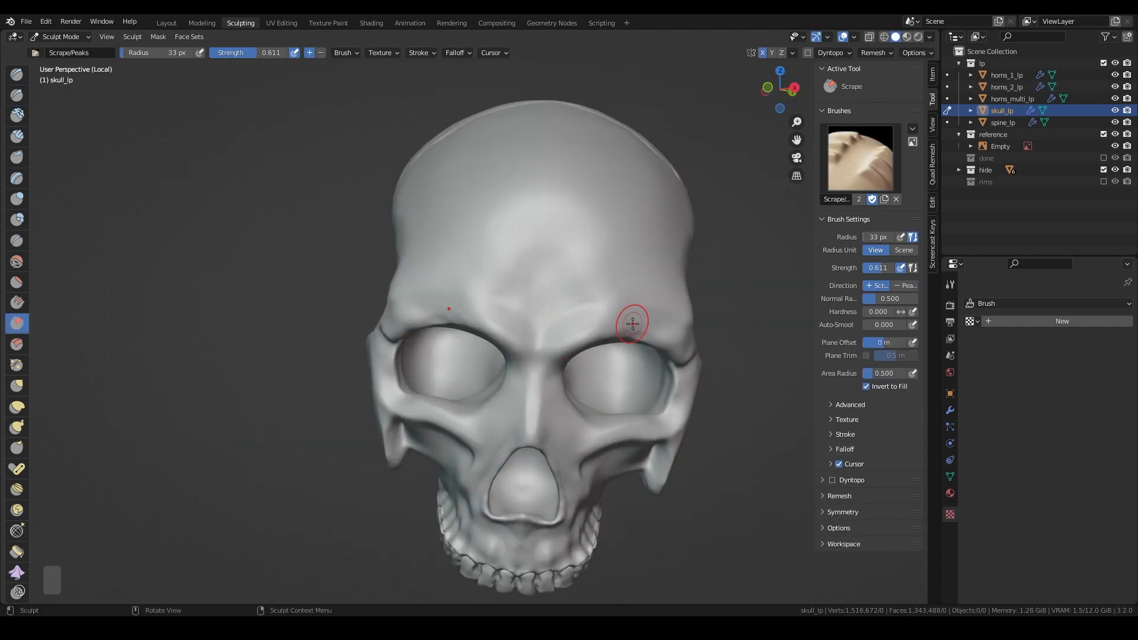
# Step: Sculpt Surface-01 alpha detail onto the skull with the Inflate brush and save the file
pyautogui.moveTo(632, 323); pyautogui.dragTo(547, 376)
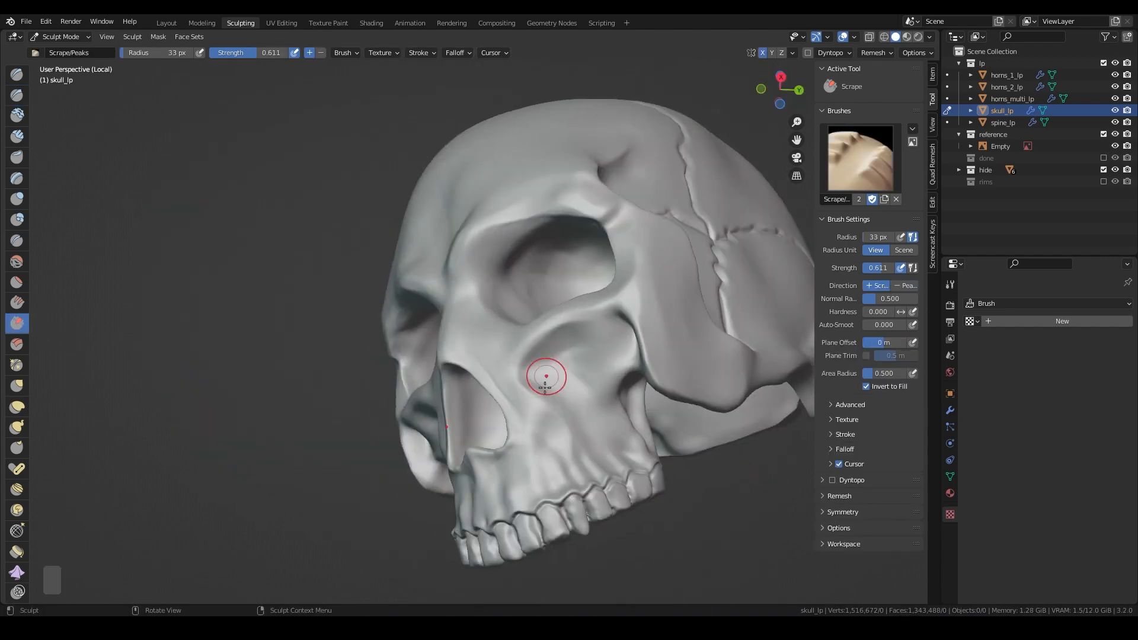
pyautogui.moveTo(544, 376); pyautogui.dragTo(605, 228)
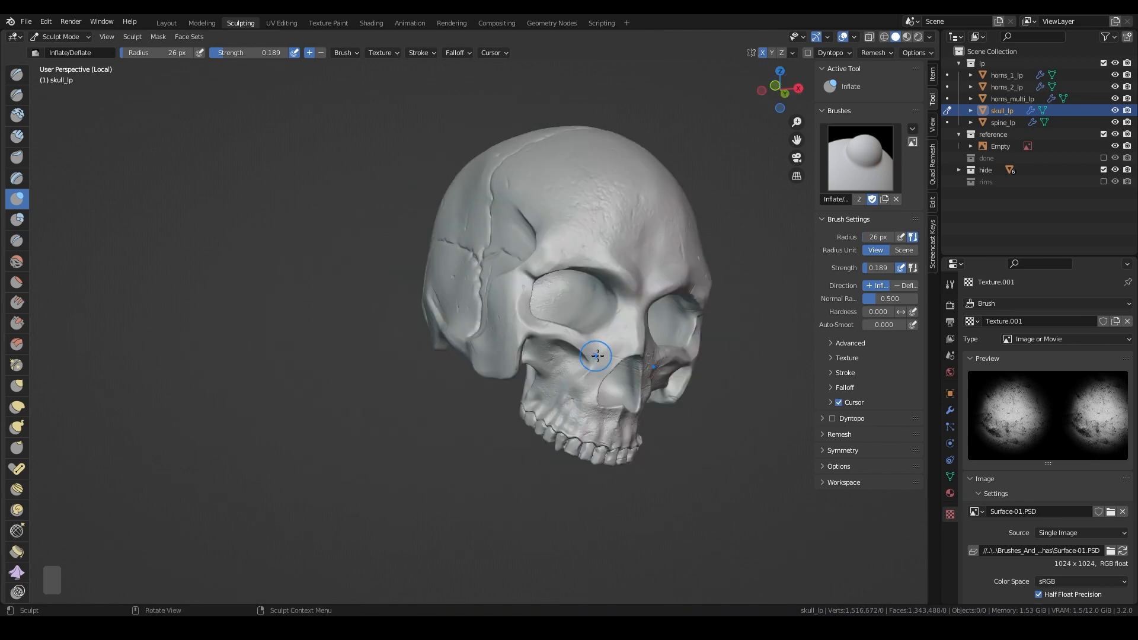
pyautogui.click(164, 23)
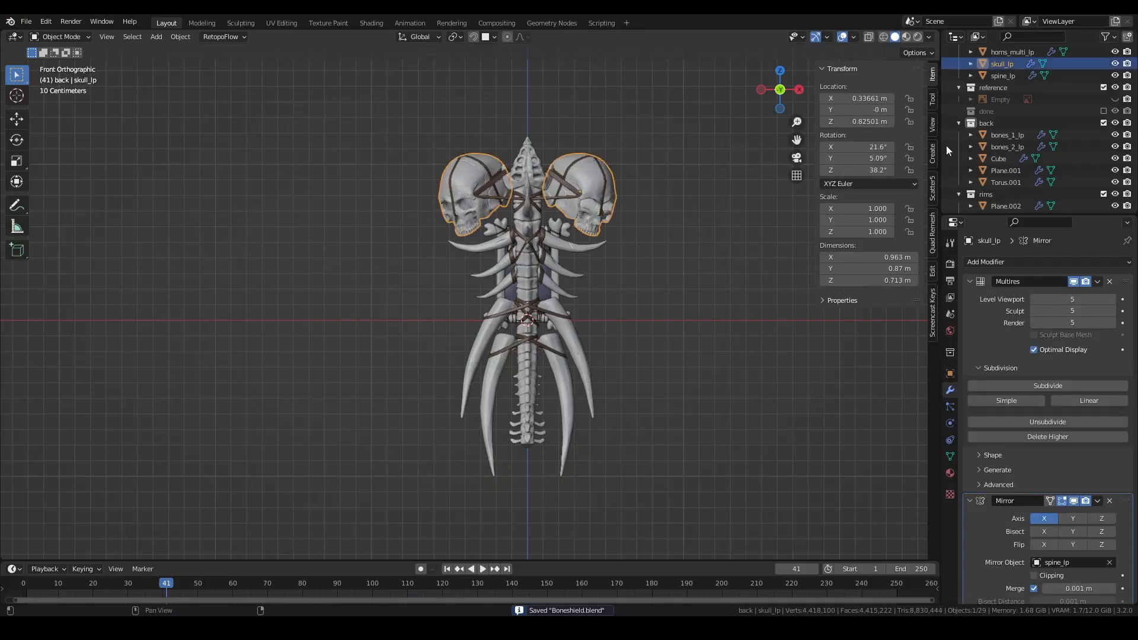
# Step: Select skull_hp and apply its Mirror modifier, leaving Multires as the only modifier
pyautogui.doubleClick(1003, 110)
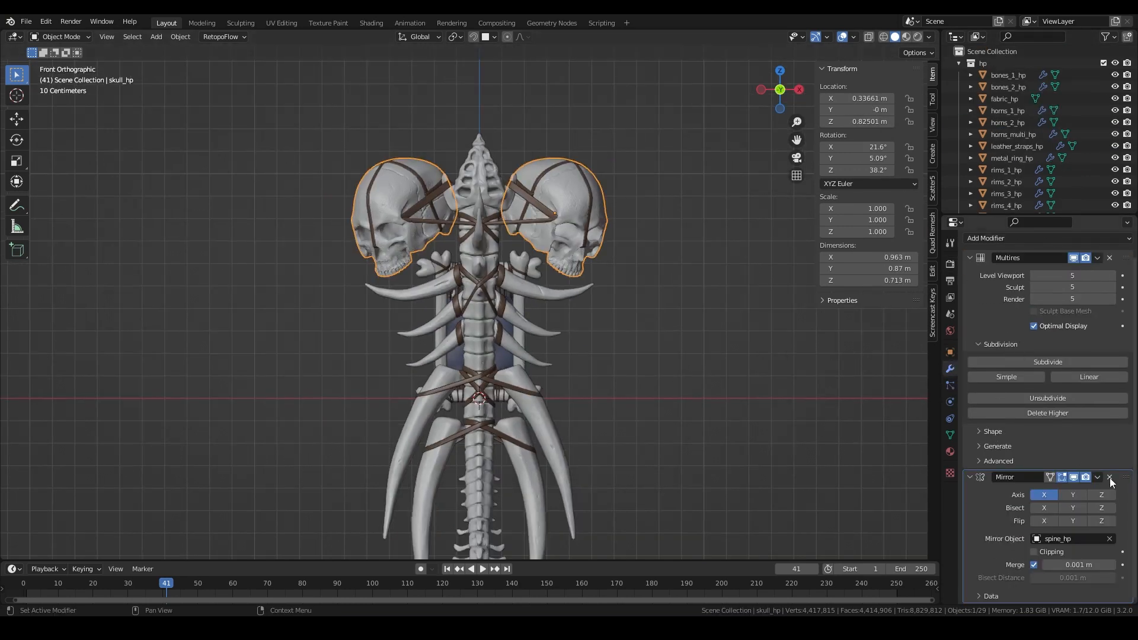
pyautogui.click(1097, 476)
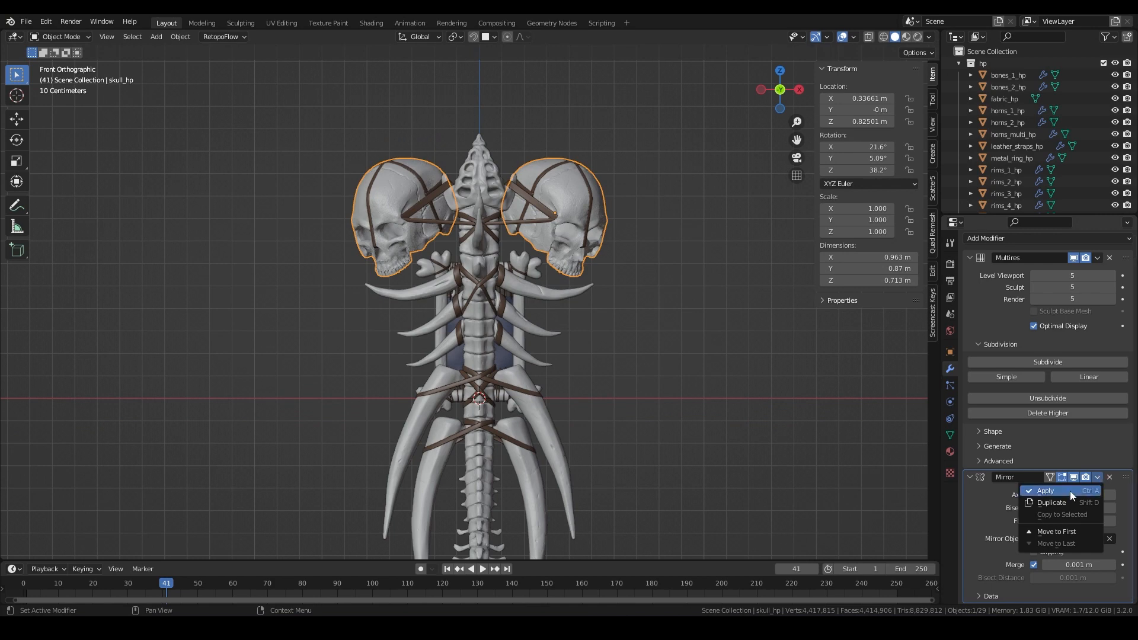
pyautogui.click(1045, 490)
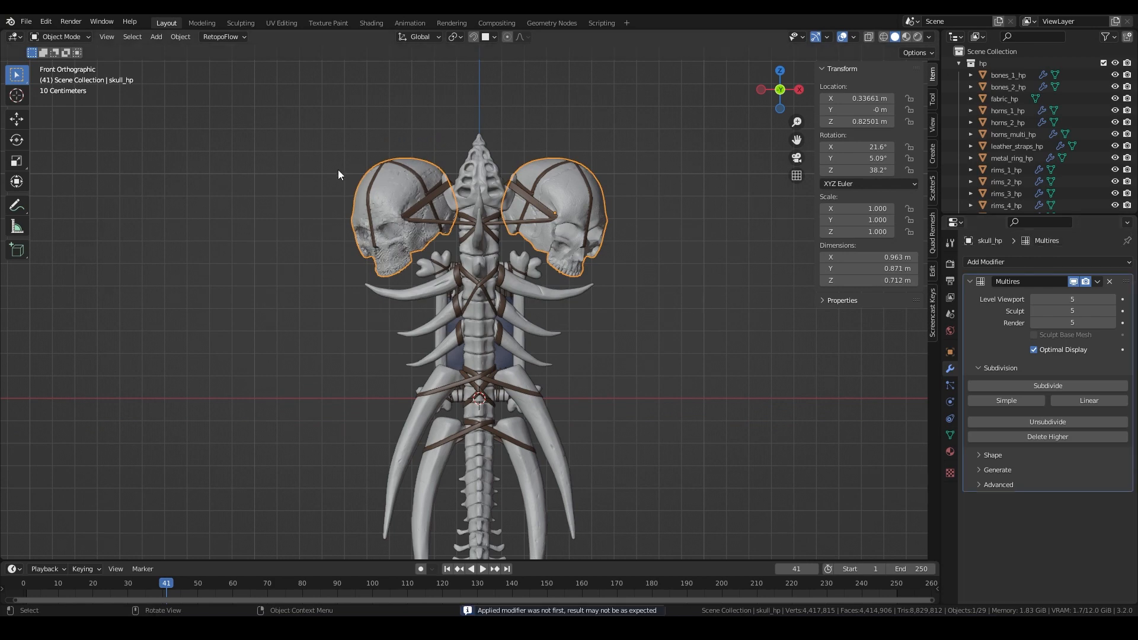
# Step: Apply the skull's Multiresolution modifier, then rebuild its subdivision levels from the Generate options
pyautogui.moveTo(472, 290); pyautogui.dragTo(407, 218)
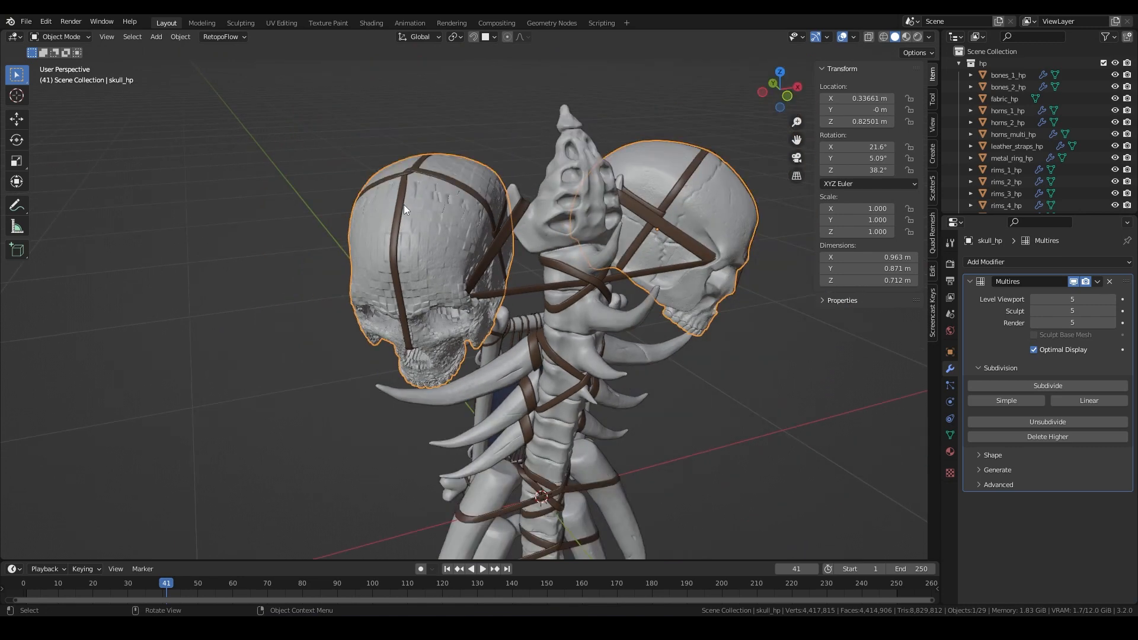
pyautogui.click(1098, 282)
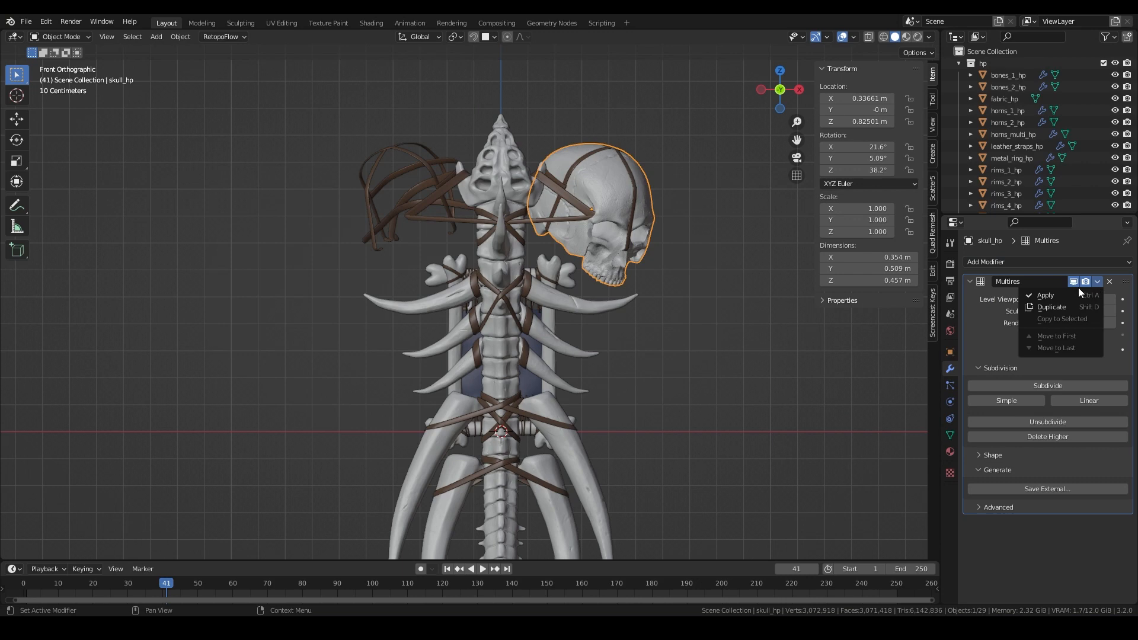
pyautogui.click(1044, 295)
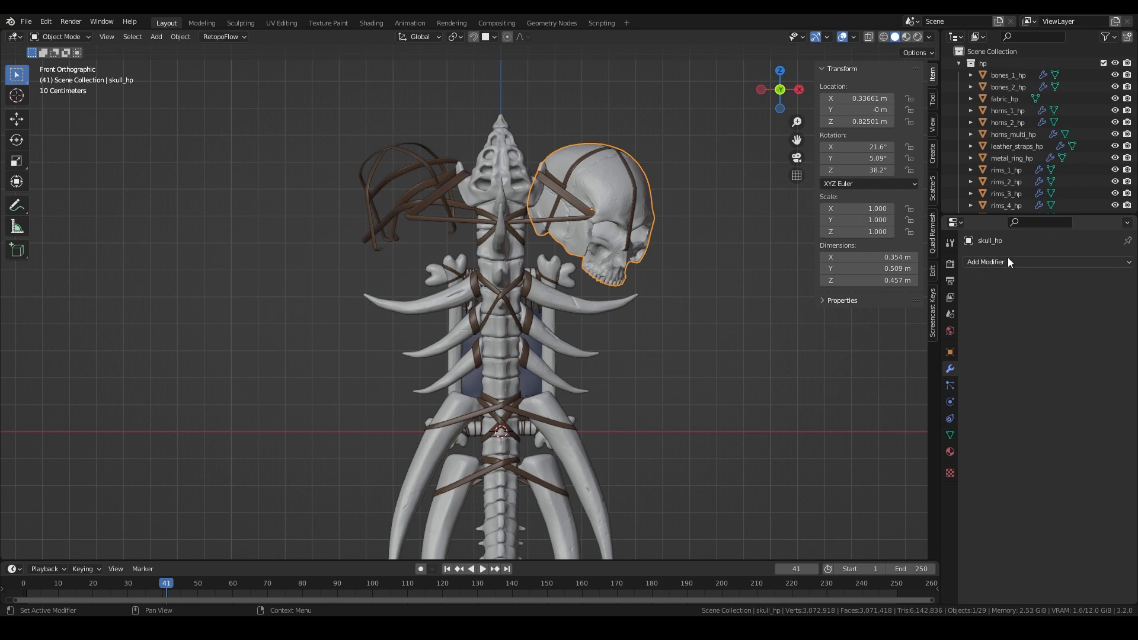
pyautogui.click(1098, 282)
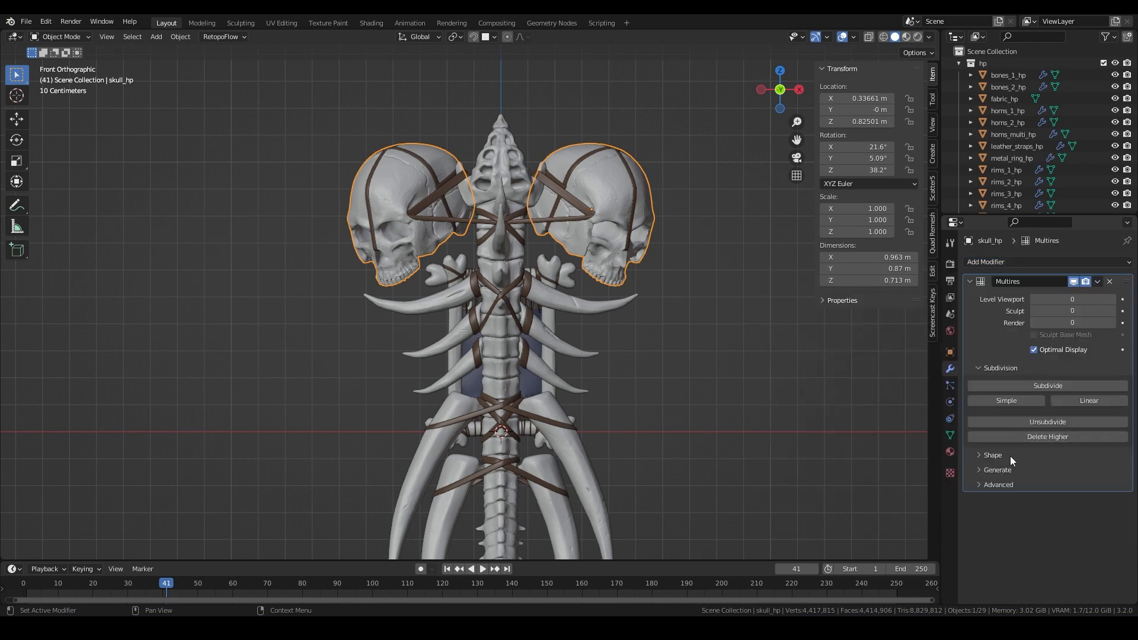
pyautogui.click(996, 470)
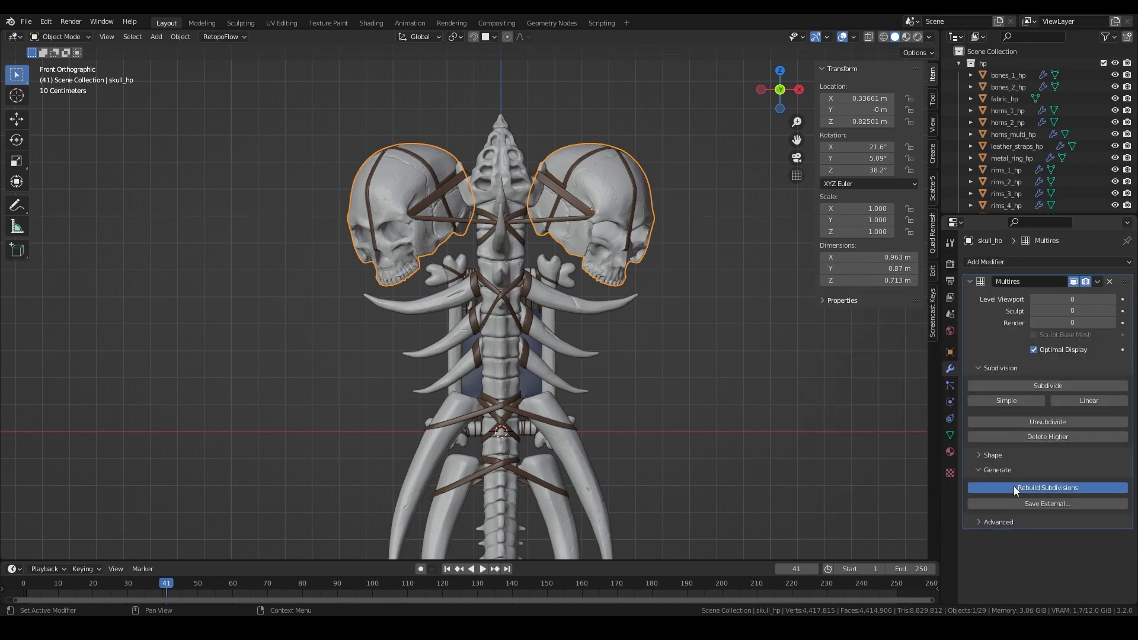
pyautogui.click(1047, 487)
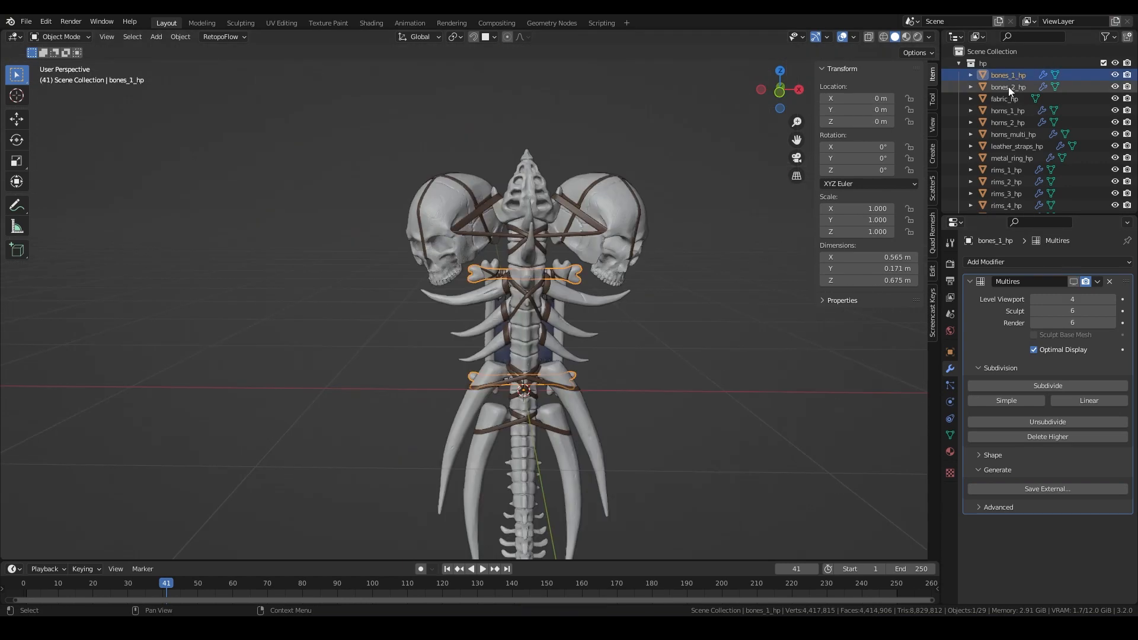
# Step: Check horns_1_hp's Multires, then bring up the Add Modifier list for the plane
pyautogui.click(1008, 110)
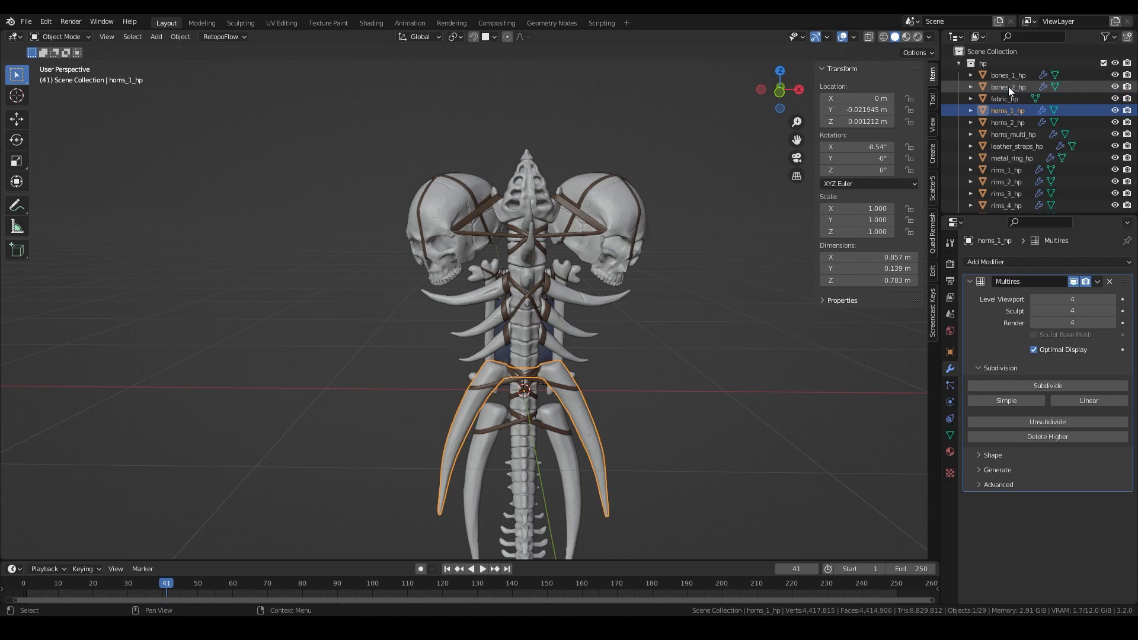
pyautogui.click(1019, 146)
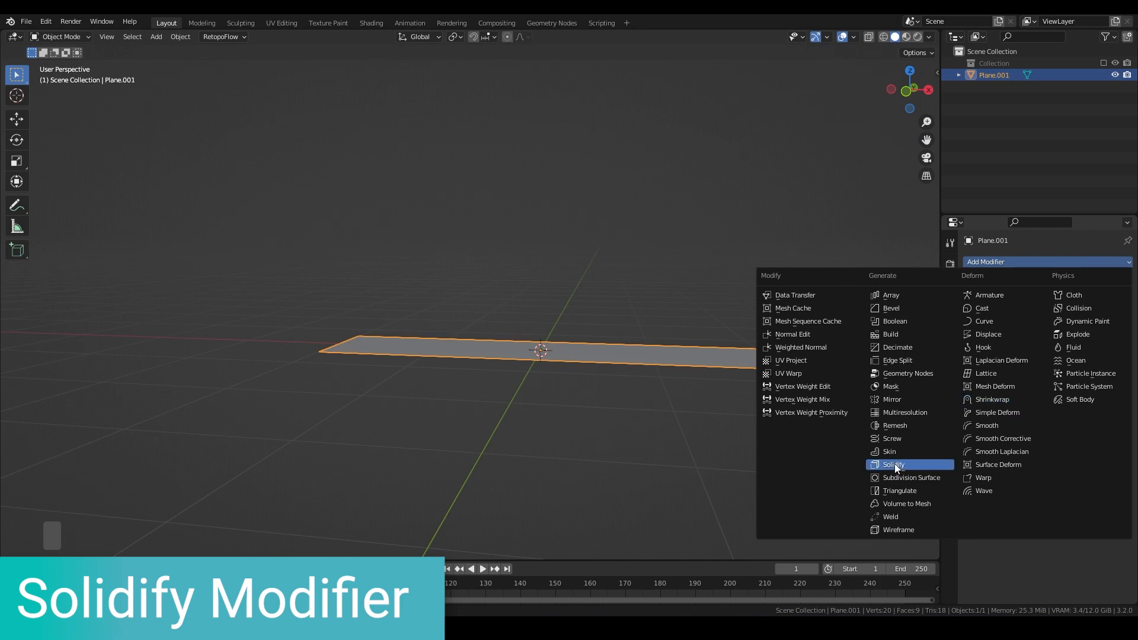
# Step: Add a Solidify modifier to the plane and adjust its thickness, Only Rim and normals options
pyautogui.click(892, 463)
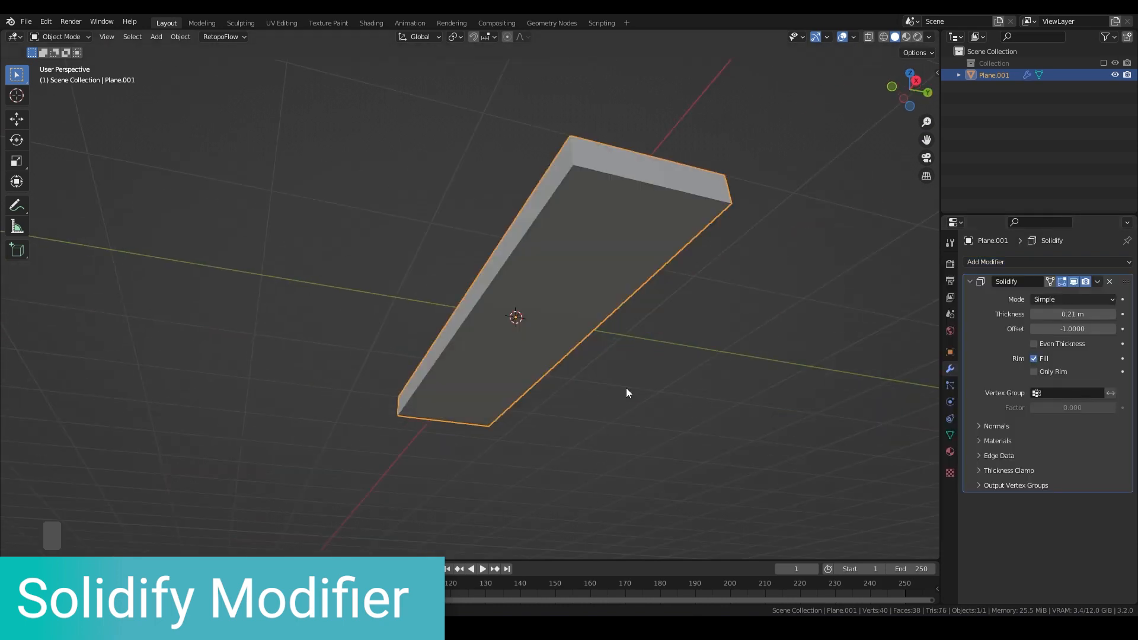
pyautogui.click(1033, 371)
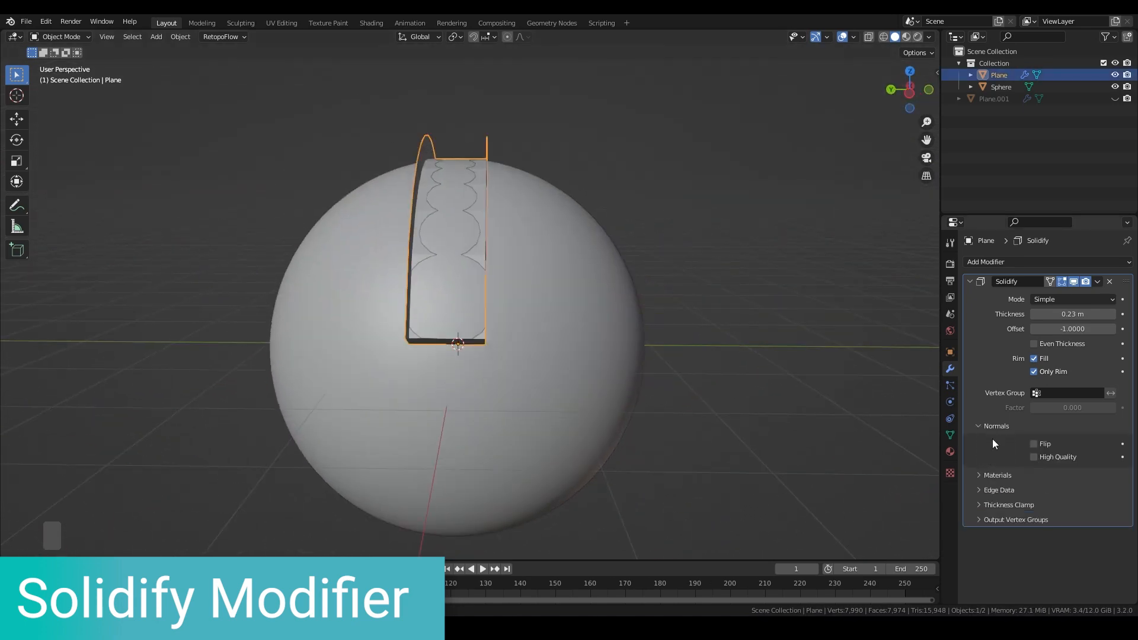
pyautogui.click(1033, 444)
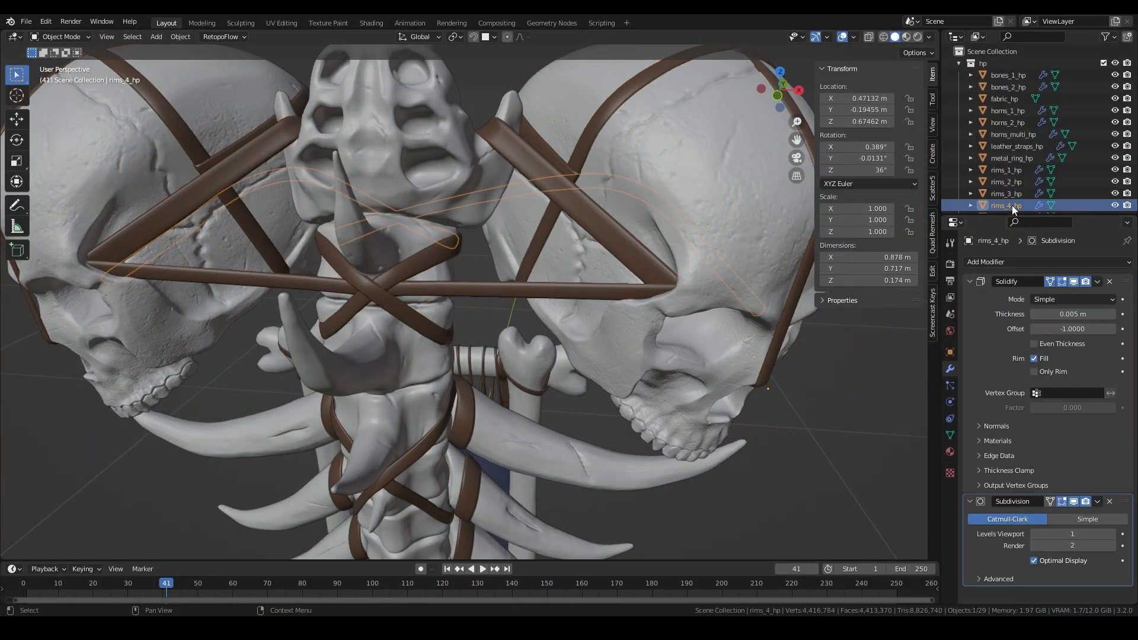
pyautogui.click(1006, 146)
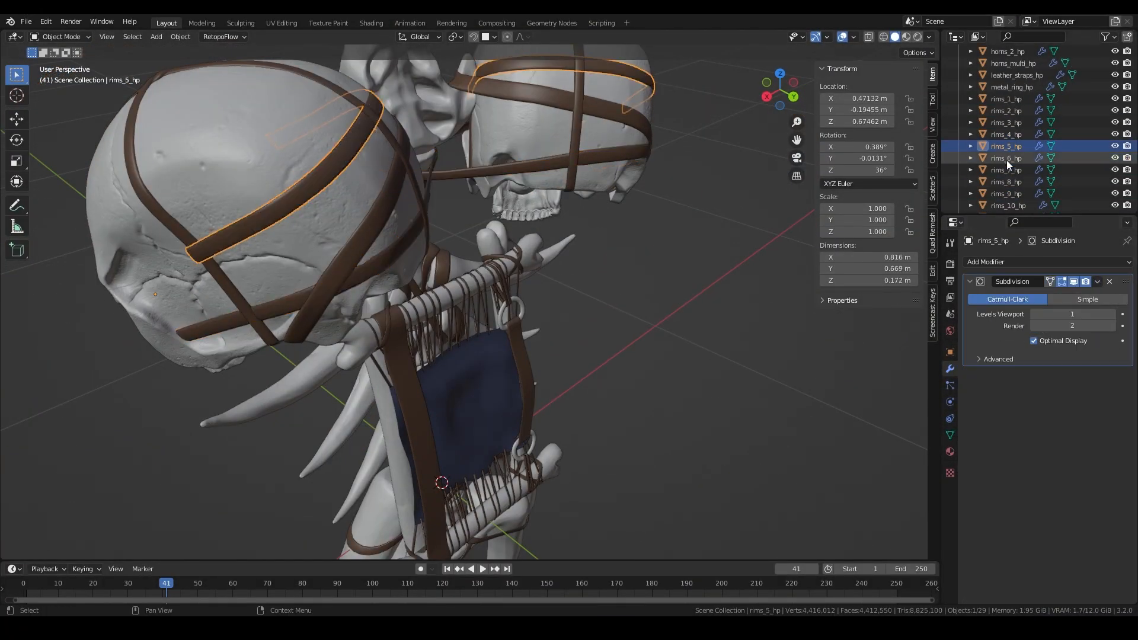
pyautogui.click(1006, 193)
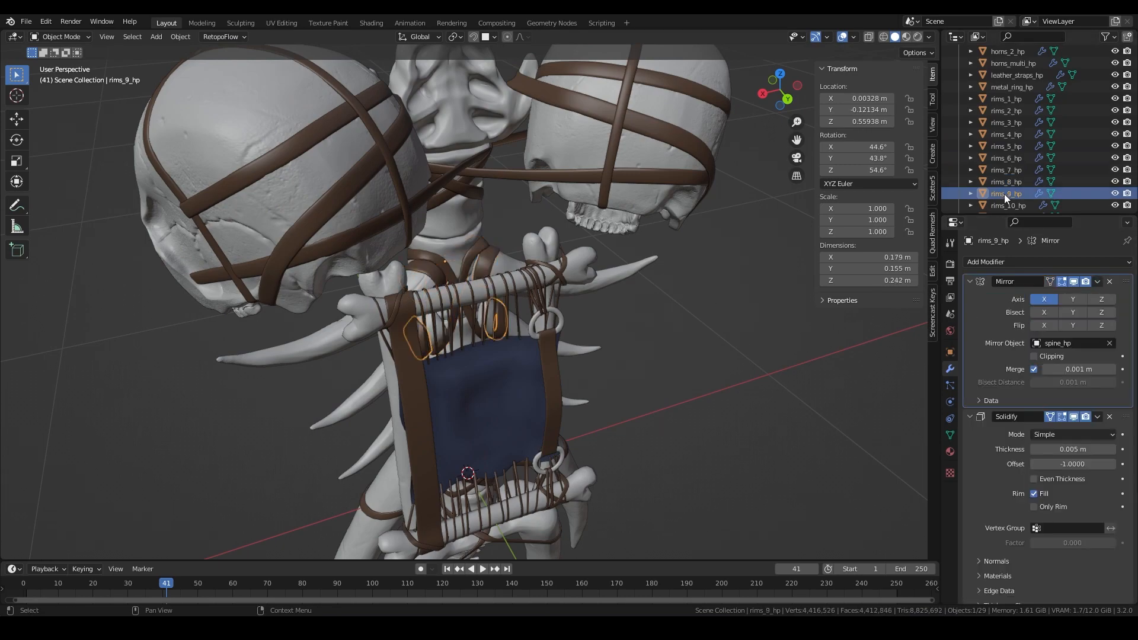
pyautogui.click(280, 23)
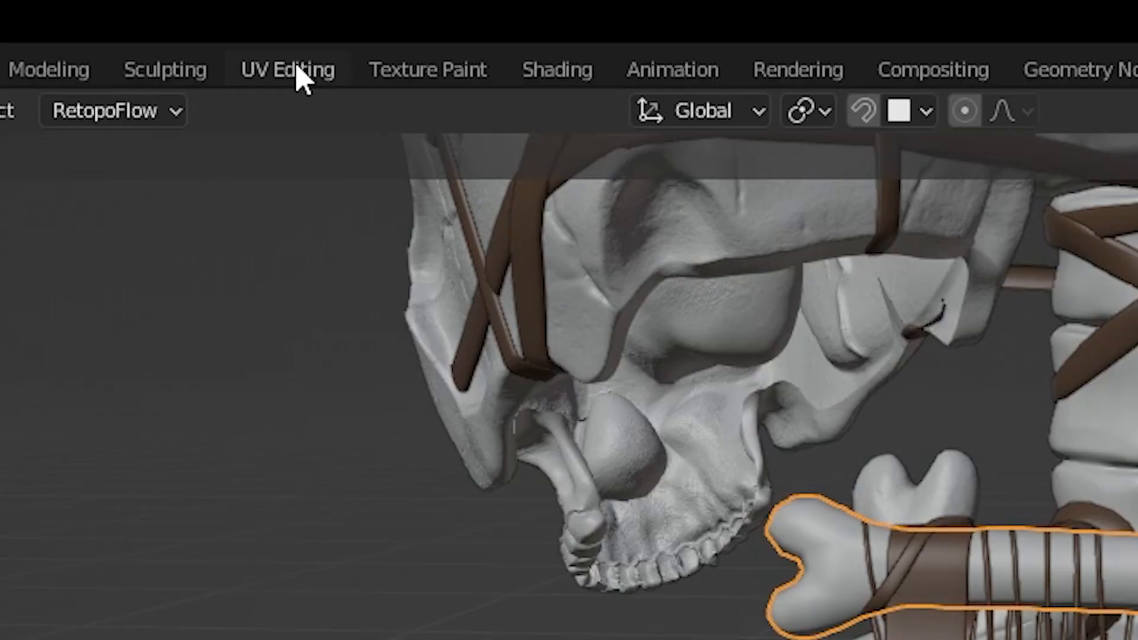
# Step: Switch to the UV Editing workspace and bring up the Add Mesh menu in the empty scene
pyautogui.click(287, 69)
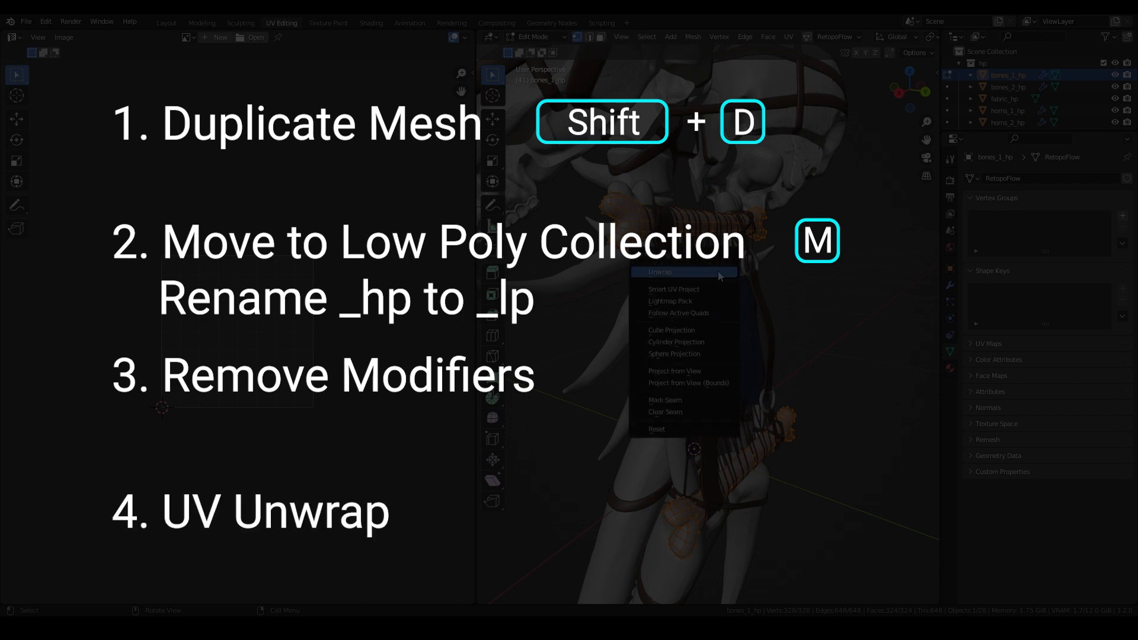
pyautogui.click(659, 271)
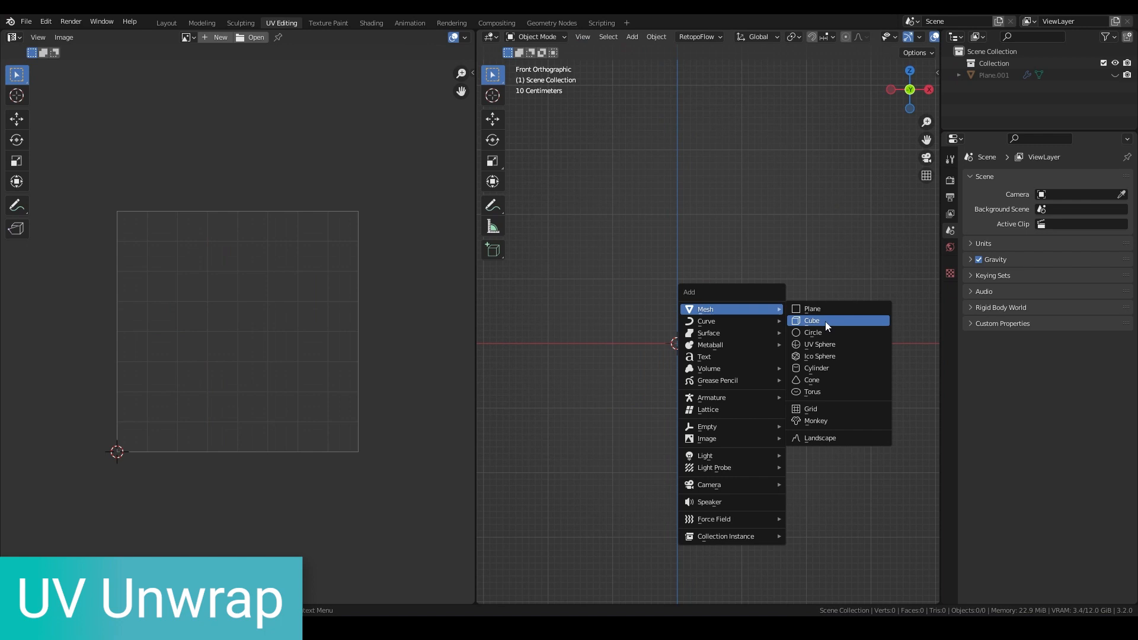
# Step: Add a cube, enter Edit Mode and unwrap its faces into UV islands
pyautogui.click(812, 320)
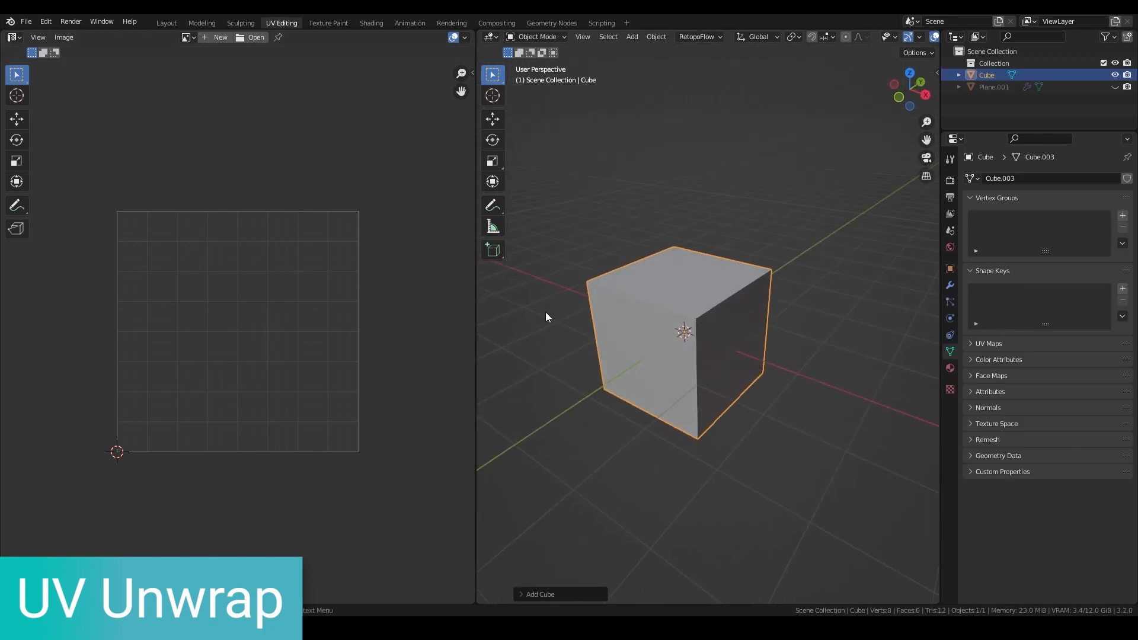
pyautogui.press('Tab')
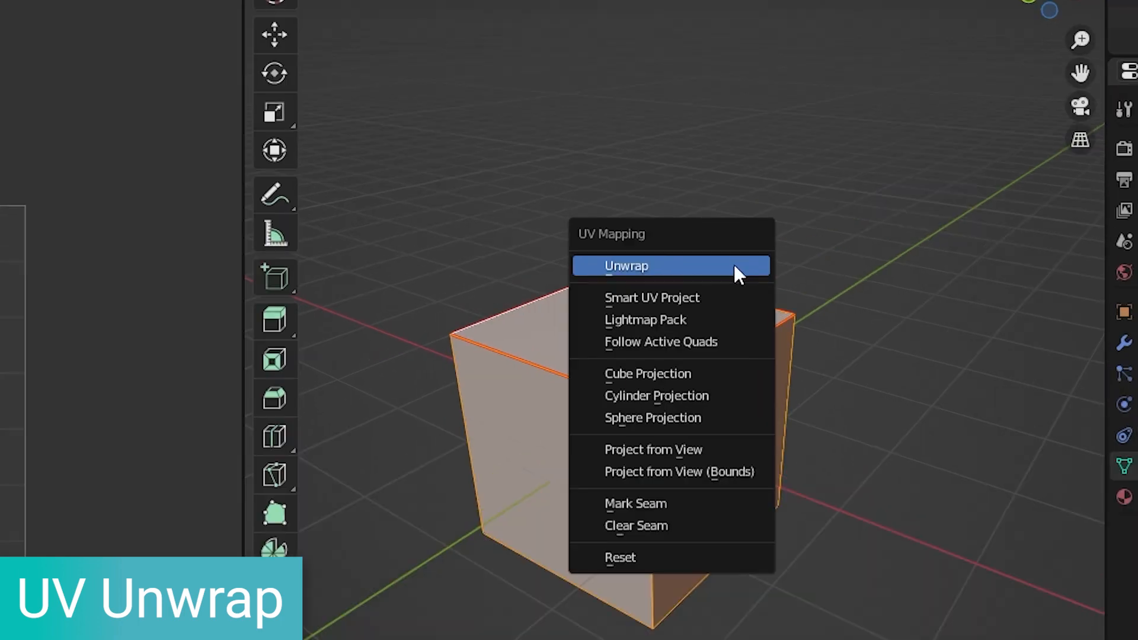
pyautogui.click(625, 266)
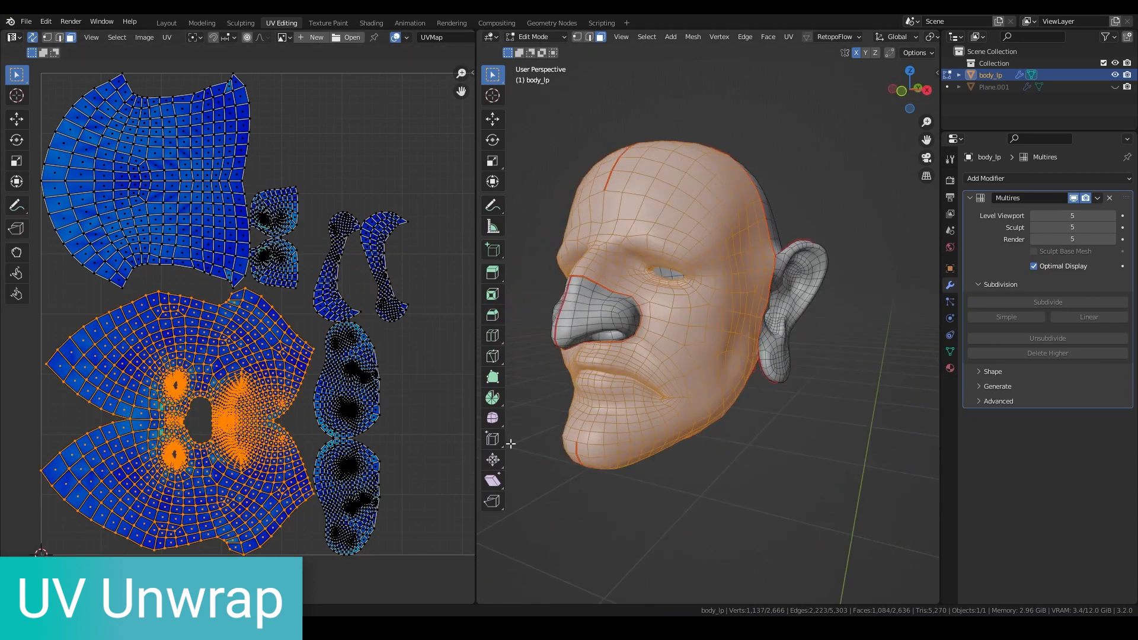
pyautogui.click(327, 23)
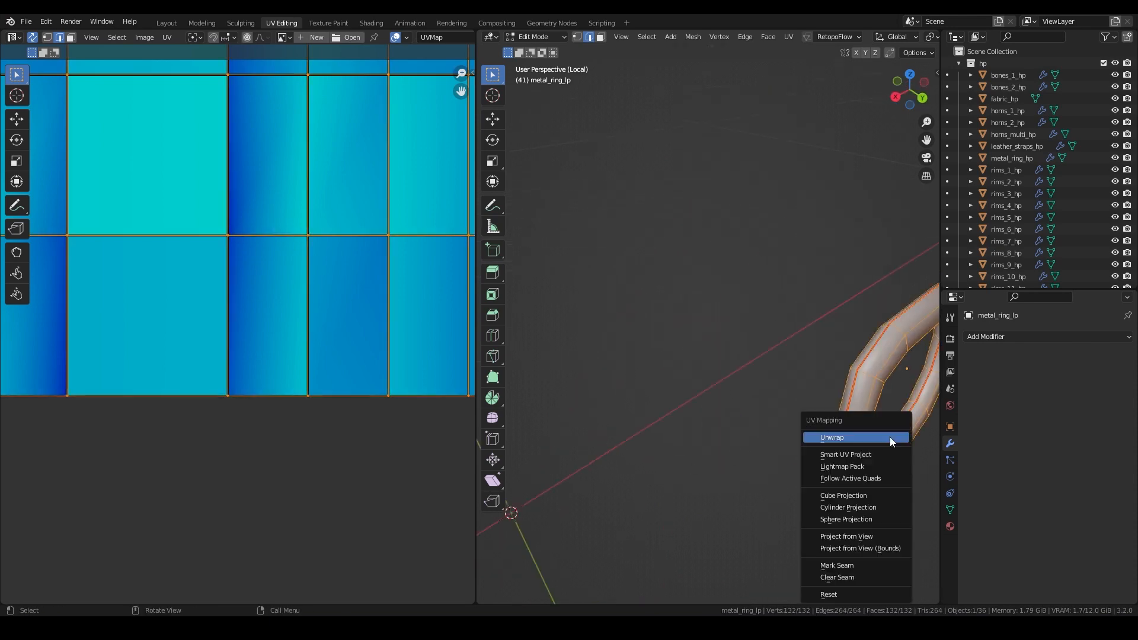
# Step: Unwrap the metal_ring_lp mesh into UV islands
pyautogui.click(832, 437)
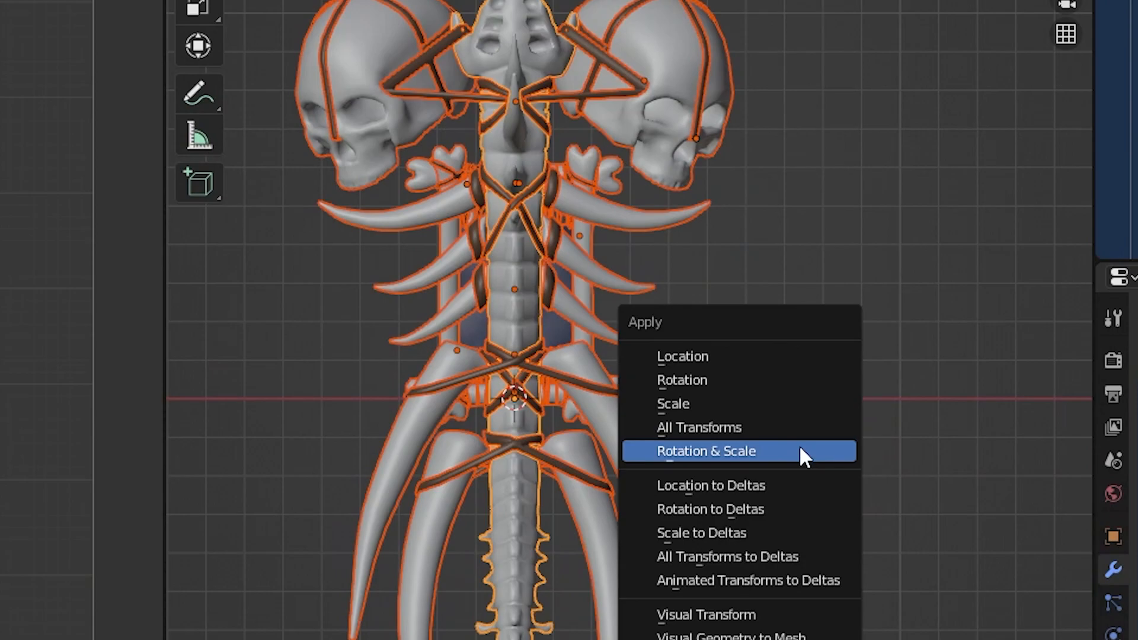
# Step: Apply Rotation & Scale to all low-poly pieces and pack their UV islands into one tile
pyautogui.click(705, 451)
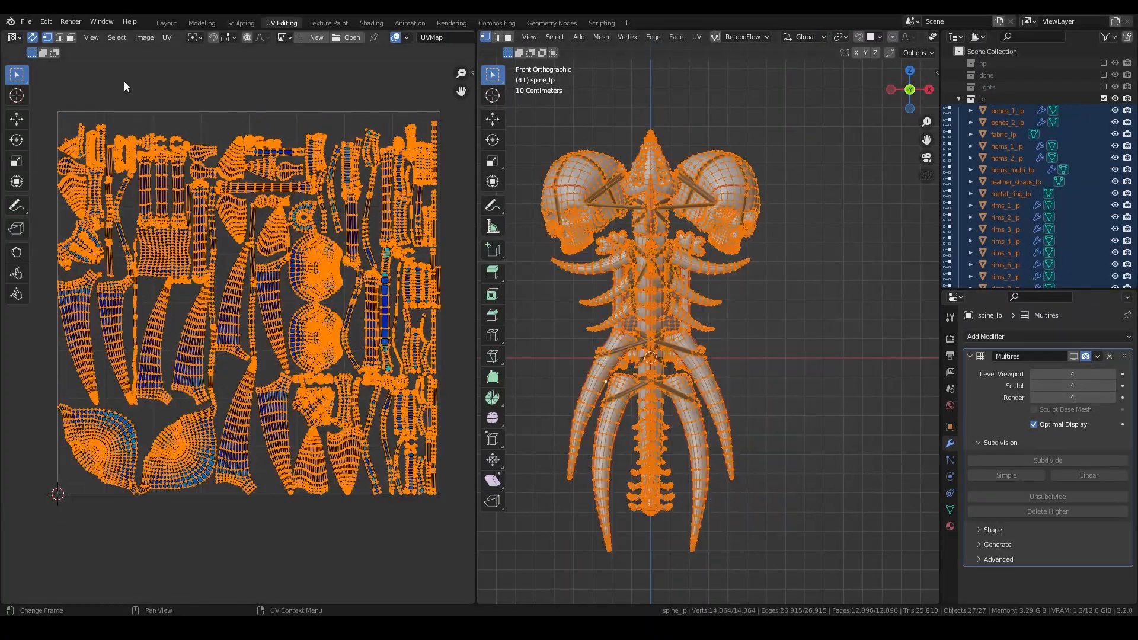
pyautogui.click(166, 37)
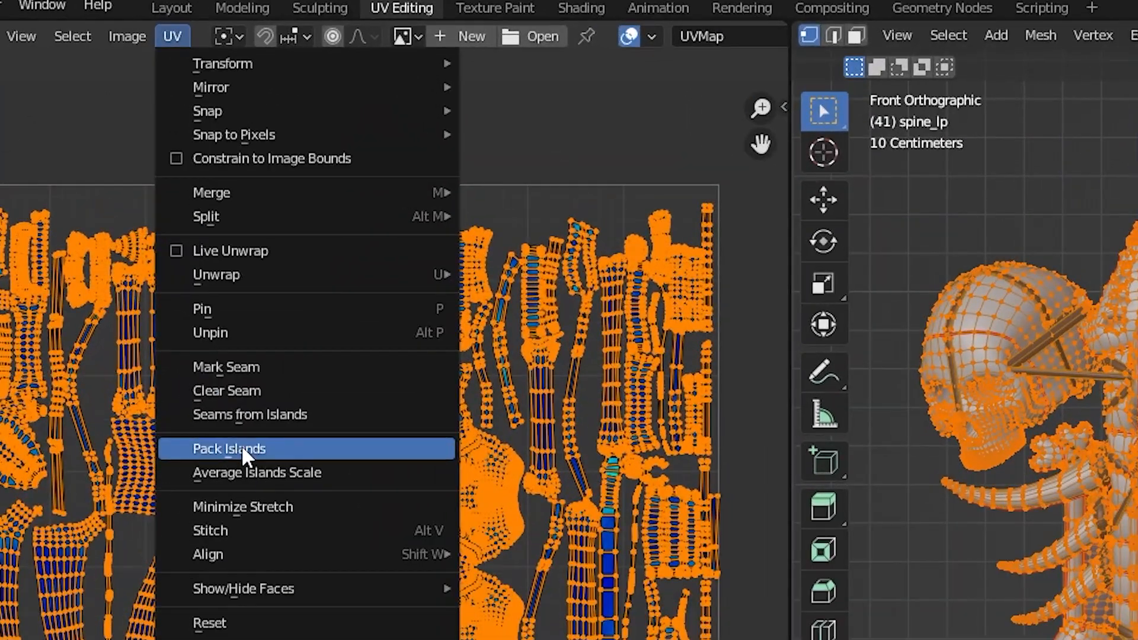
pyautogui.click(227, 448)
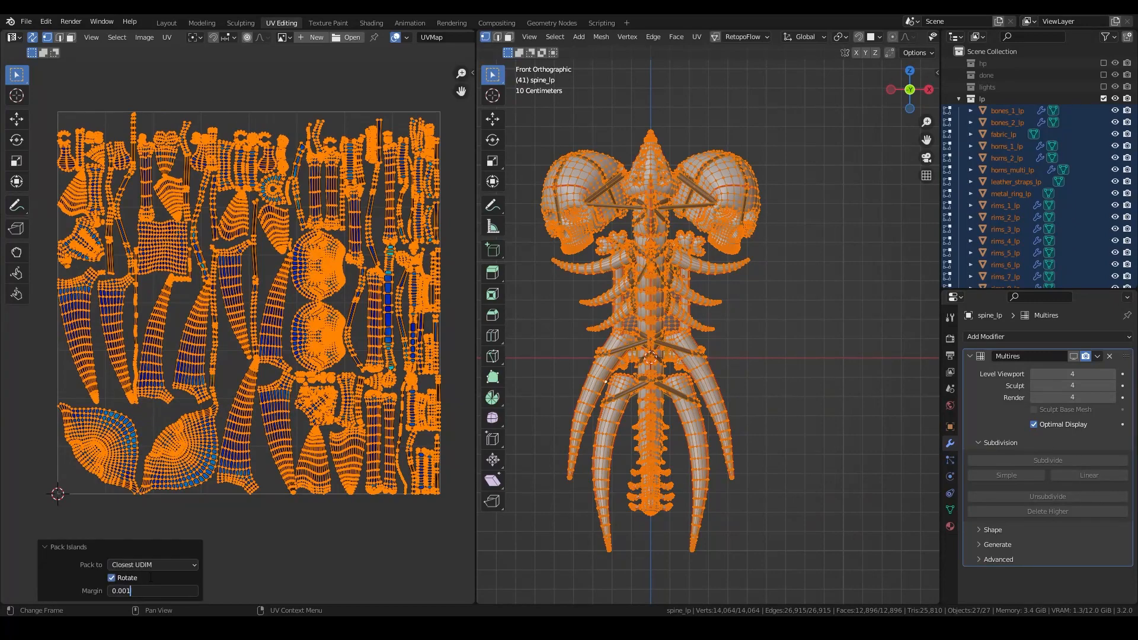